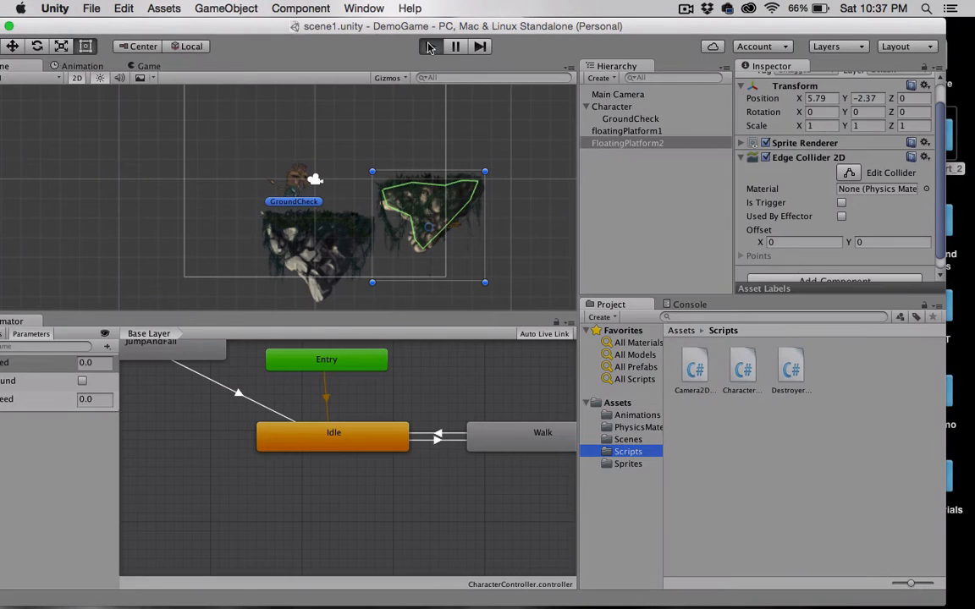
Play-test the scene, stop it, then preview DestroyerScript's OnTriggerEnter2D code from the Scripts folder.
left_click(430, 47)
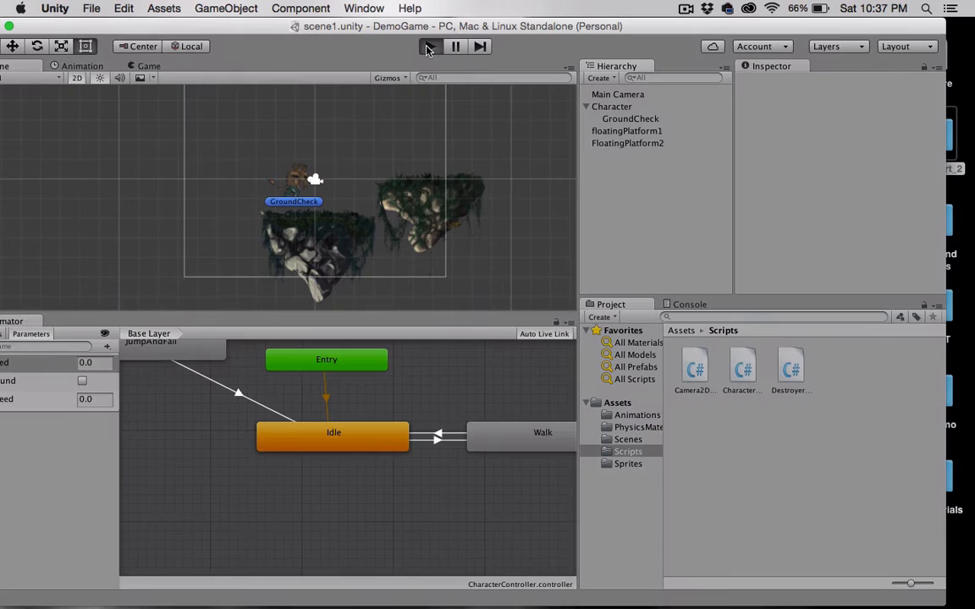
left_click(426, 46)
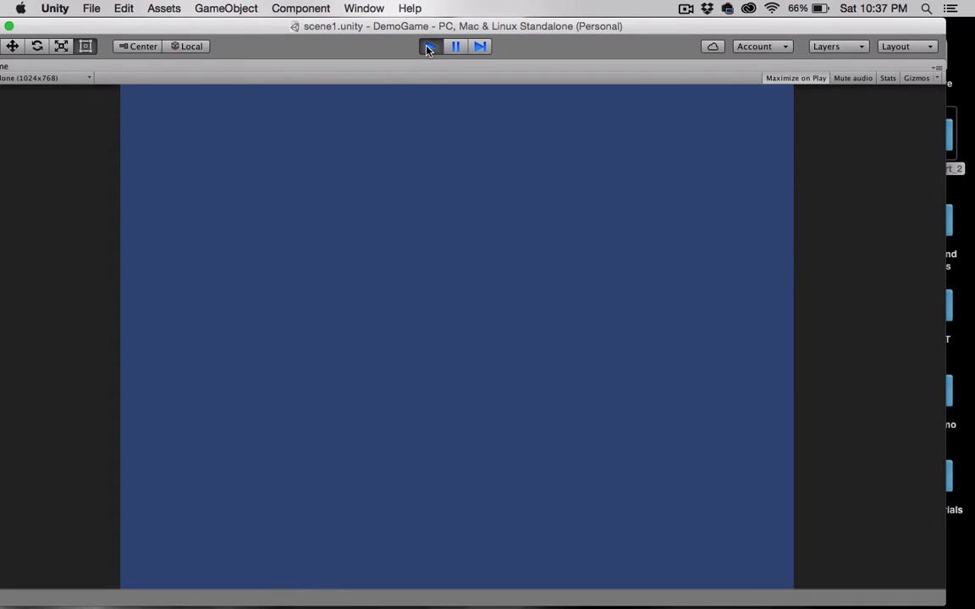
left_click(427, 47)
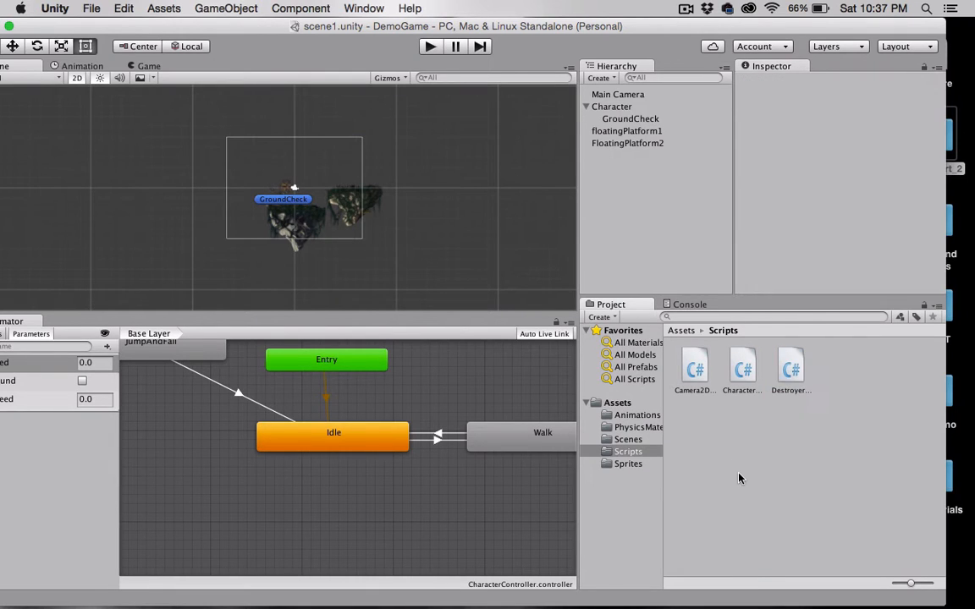
left_click(790, 366)
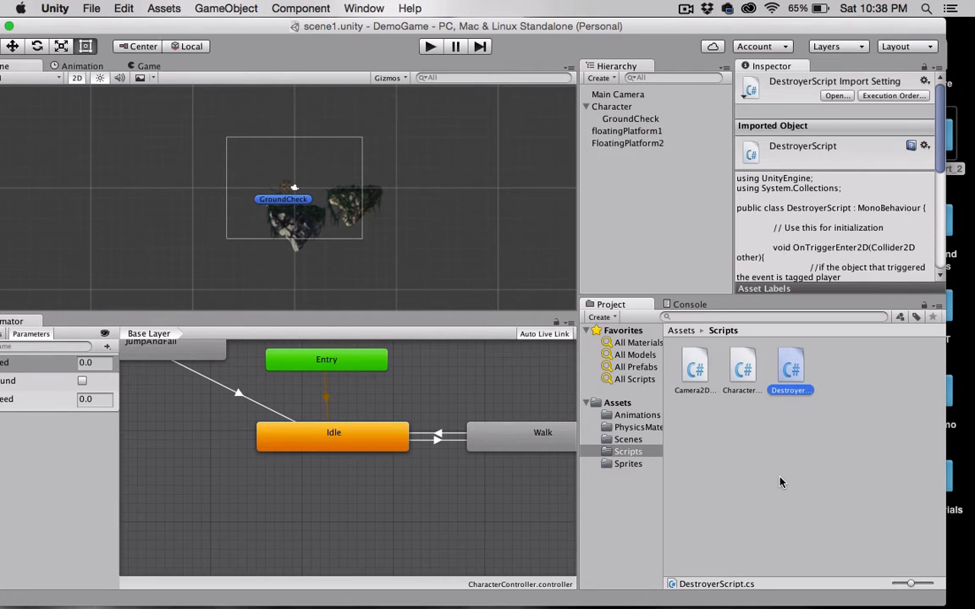
mouse_move(768, 474)
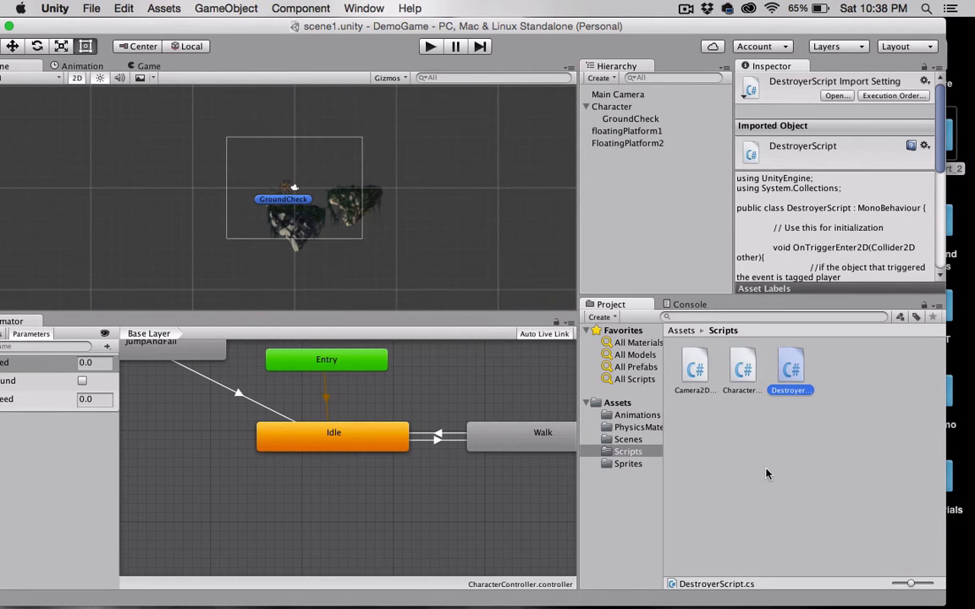
Create a new Quad via GameObject > 3D Object and rename it Destroy1 in the Hierarchy.
left_click(212, 8)
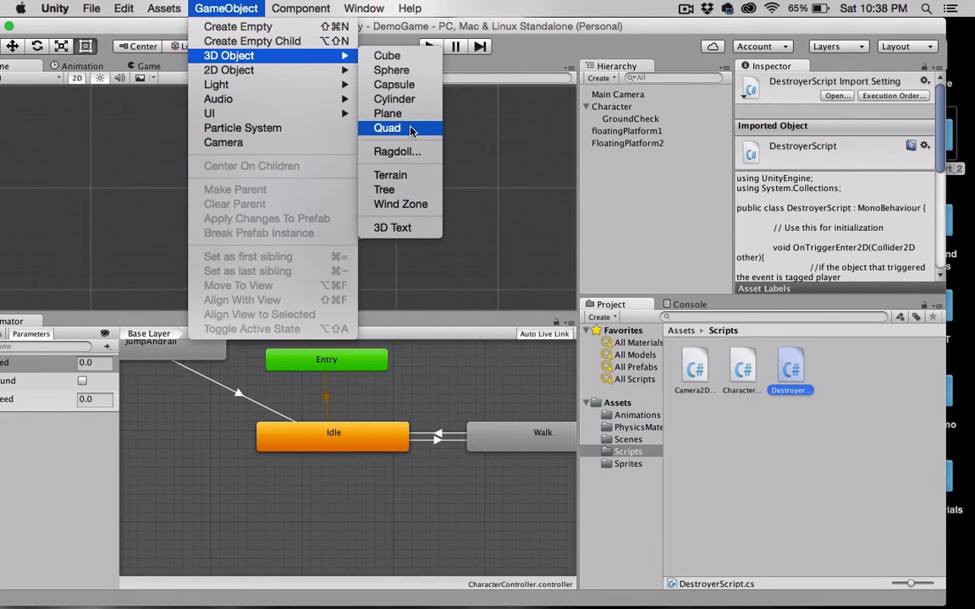
left_click(387, 128)
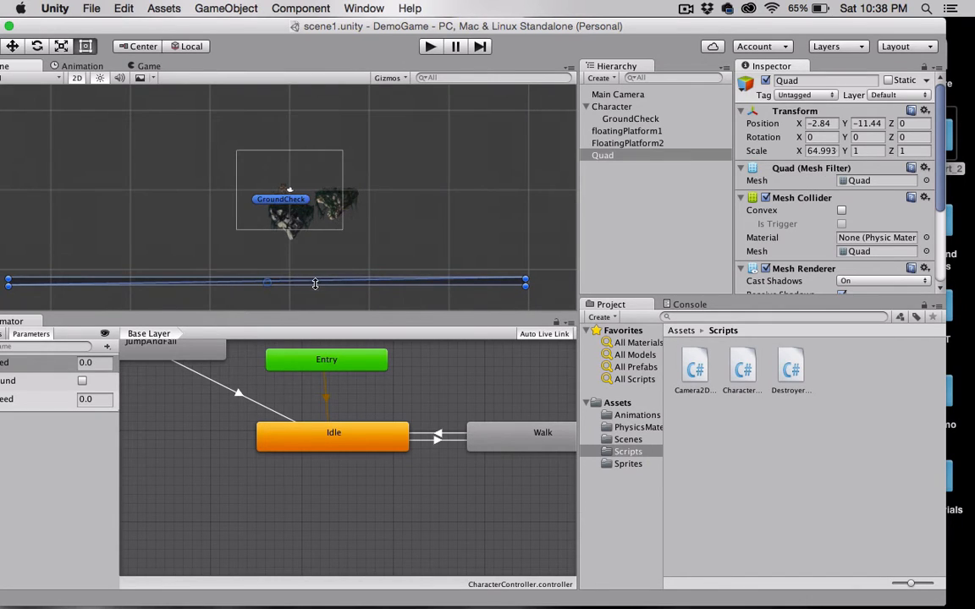
mouse_move(326, 277)
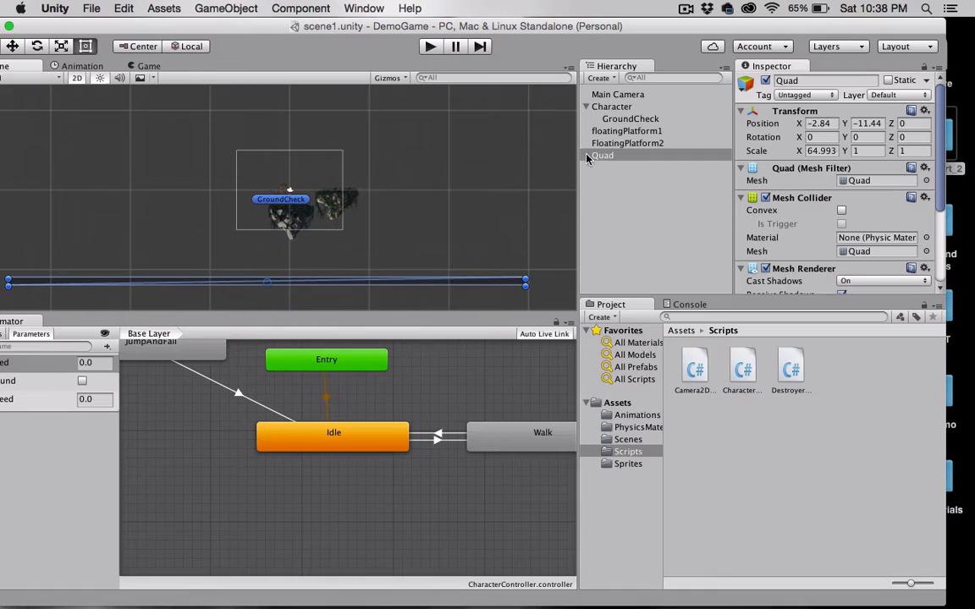
left_click(603, 155)
type("Destroy1")
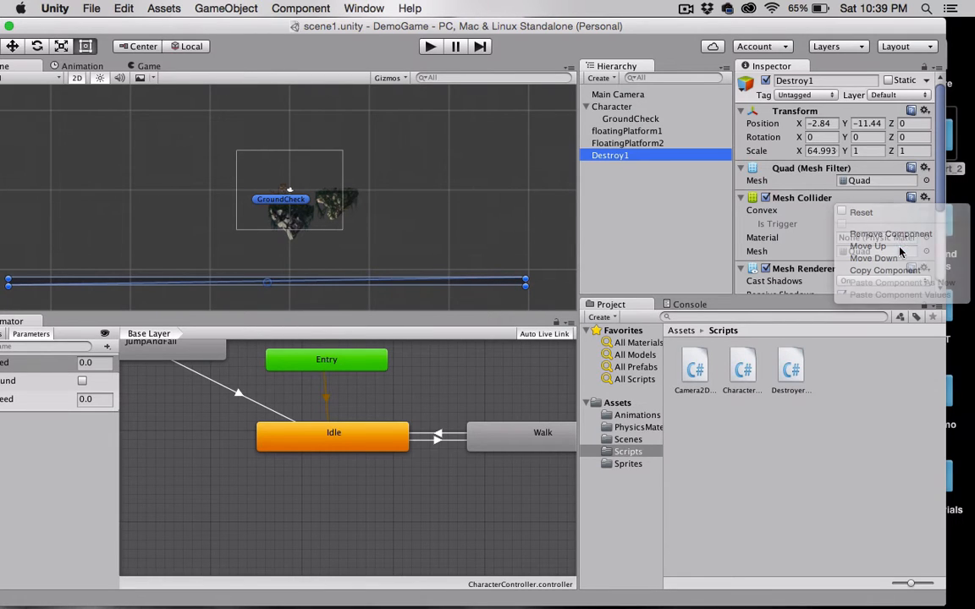
Replace Destroy1's Mesh Collider with a Rigidbody 2D from Physics 2D.
left_click(890, 234)
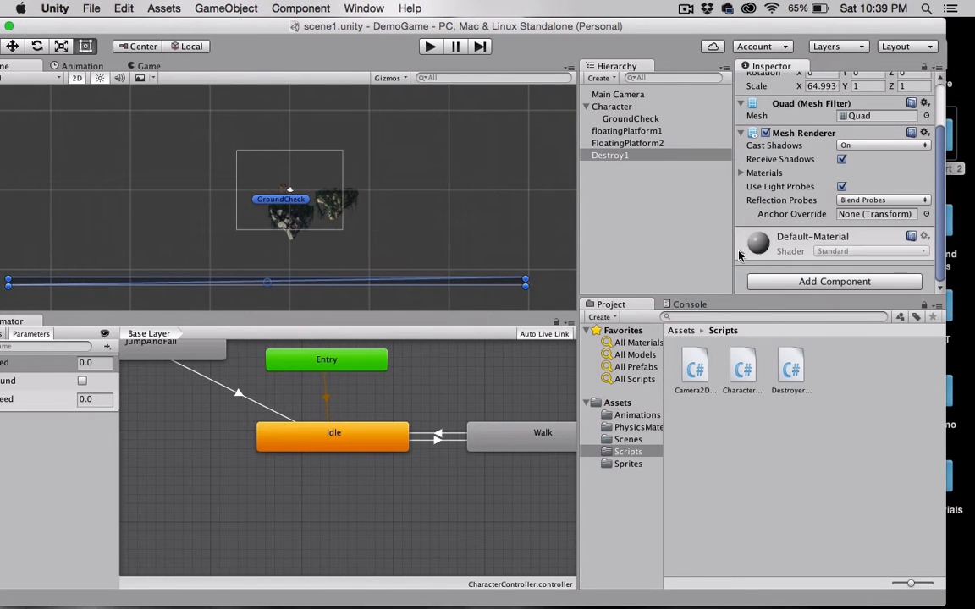
left_click(834, 281)
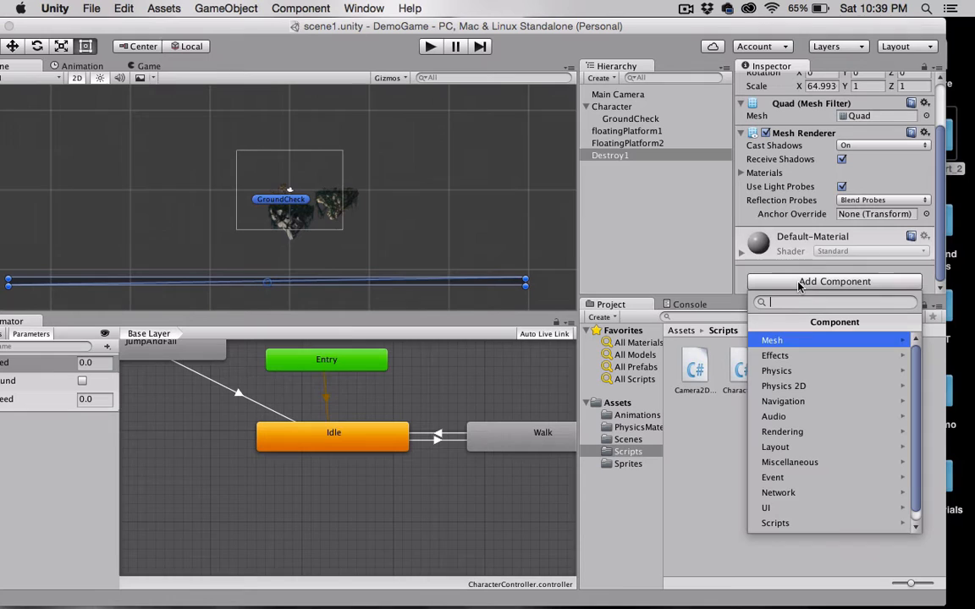
left_click(783, 386)
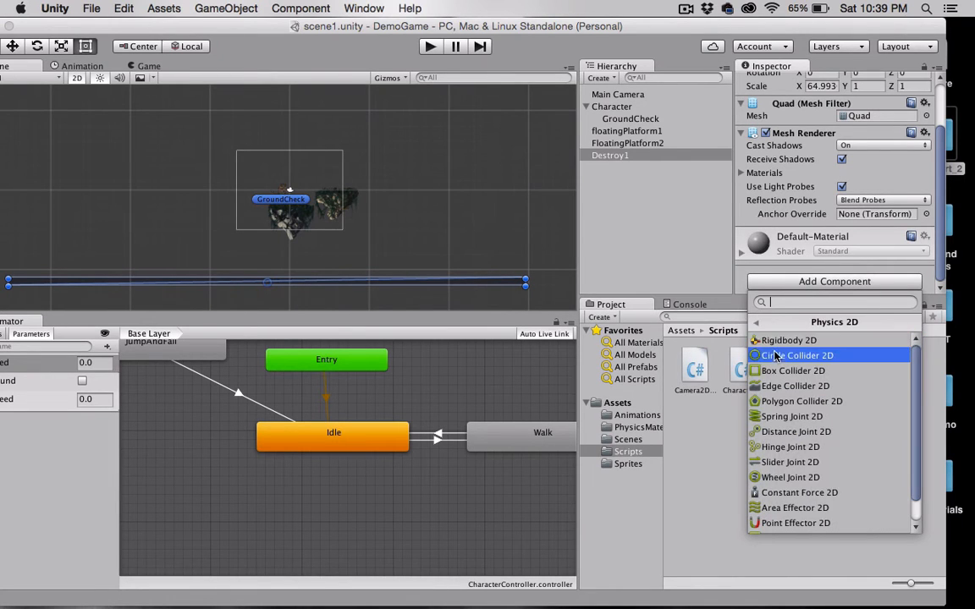
left_click(785, 340)
type("0")
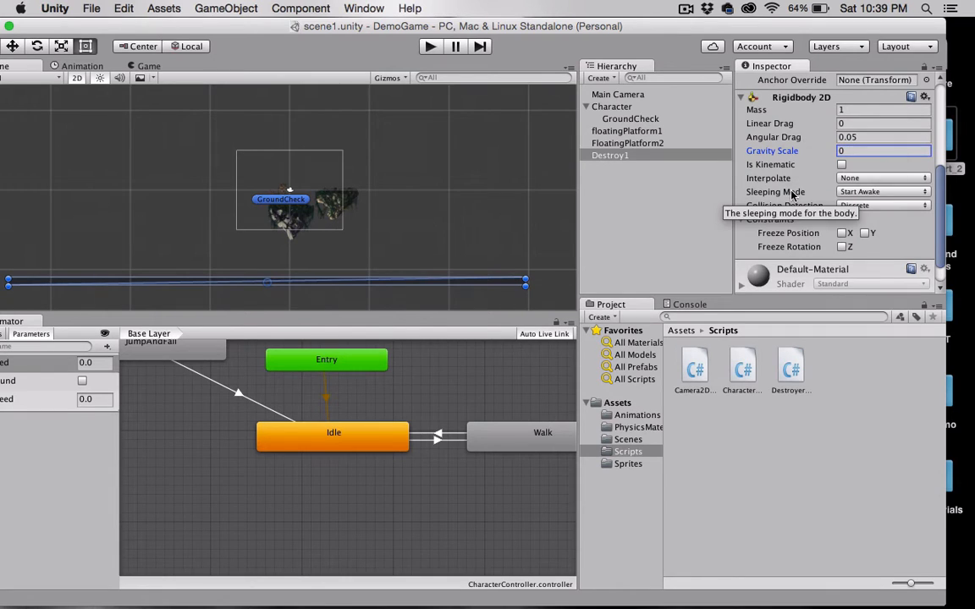
scroll("down", 3)
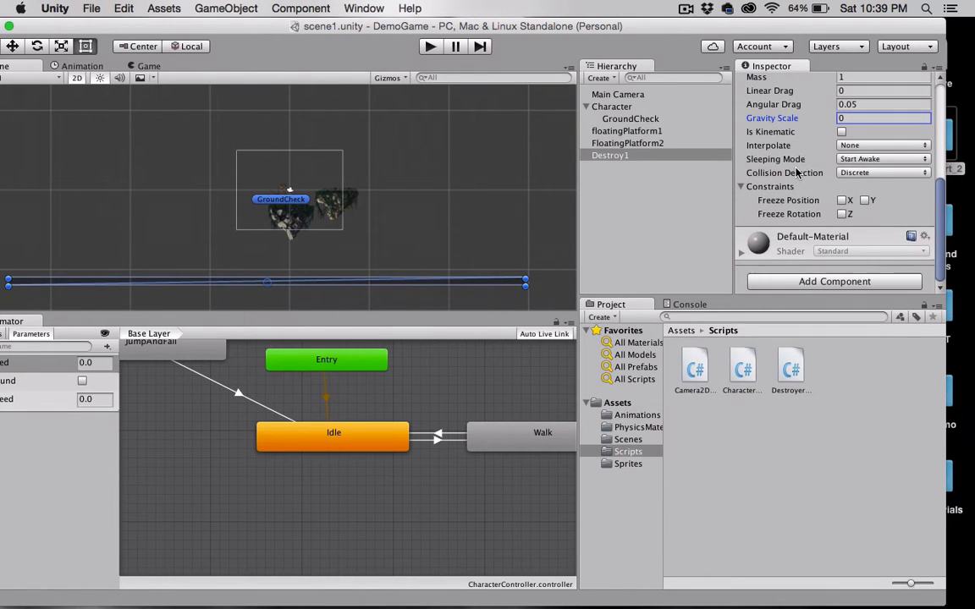
Add a Box Collider 2D set as trigger to Destroy1 and attach DestroyerScript.
left_click(834, 281)
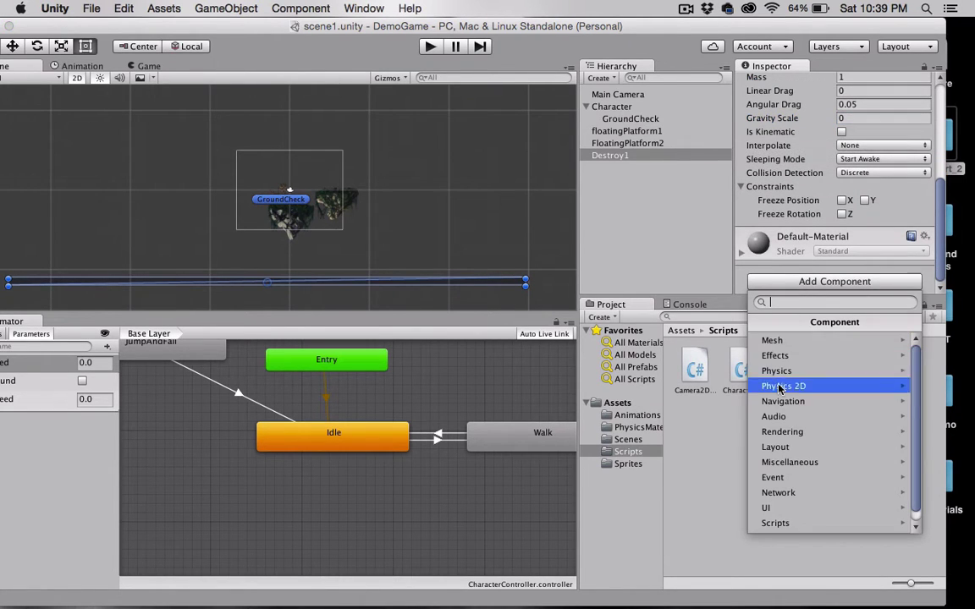
left_click(785, 386)
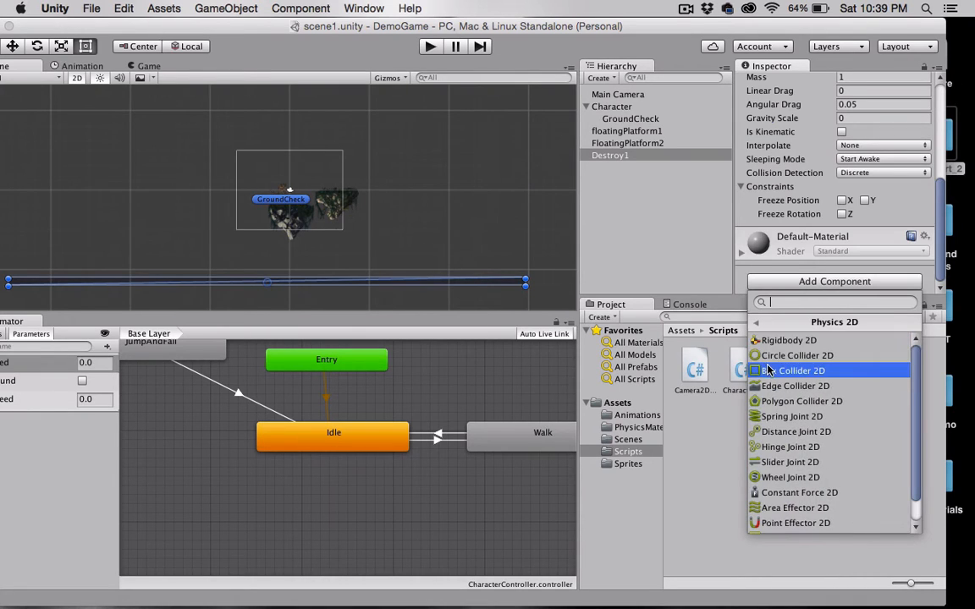
left_click(801, 370)
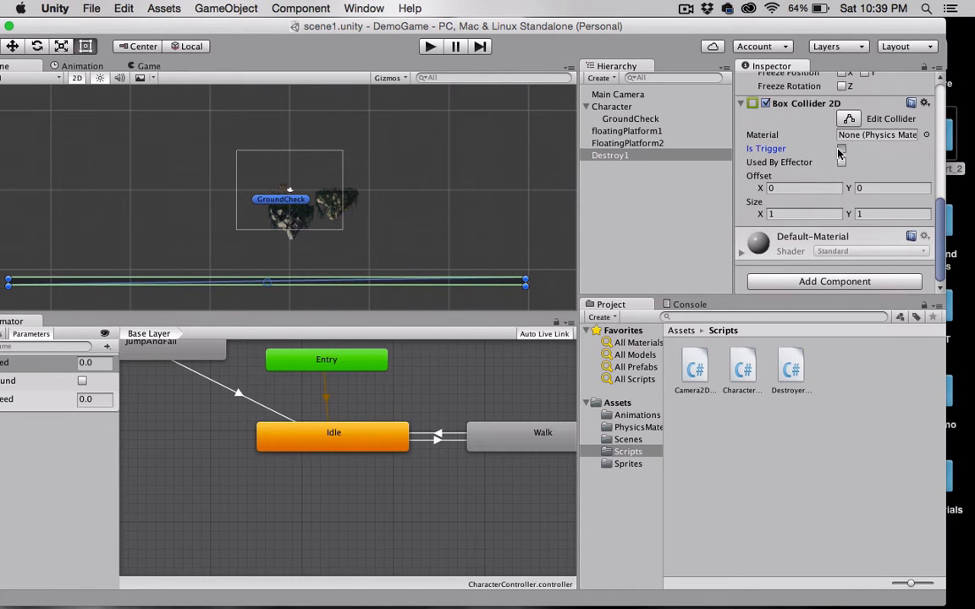
left_click(840, 148)
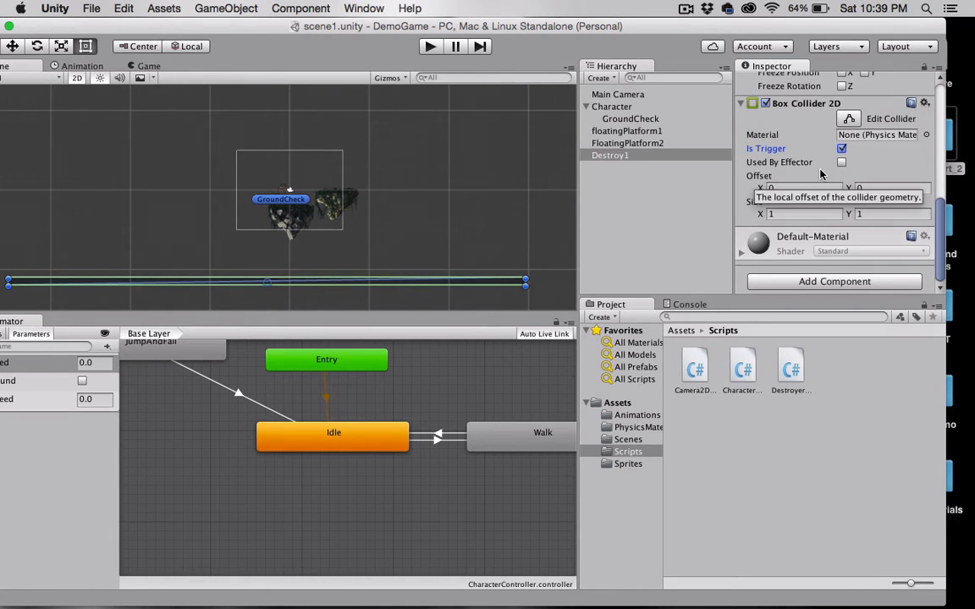
left_click(790, 366)
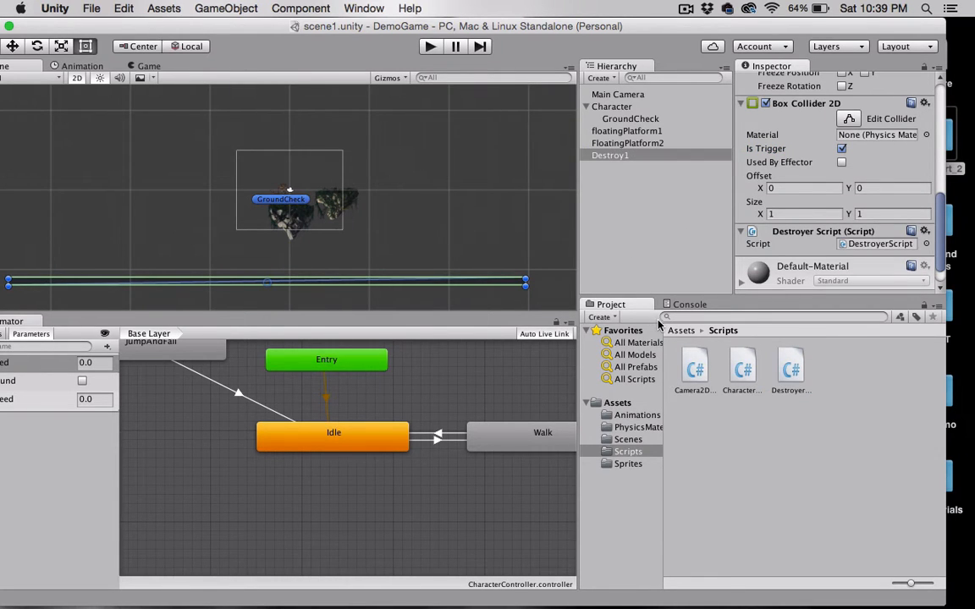
mouse_move(715, 238)
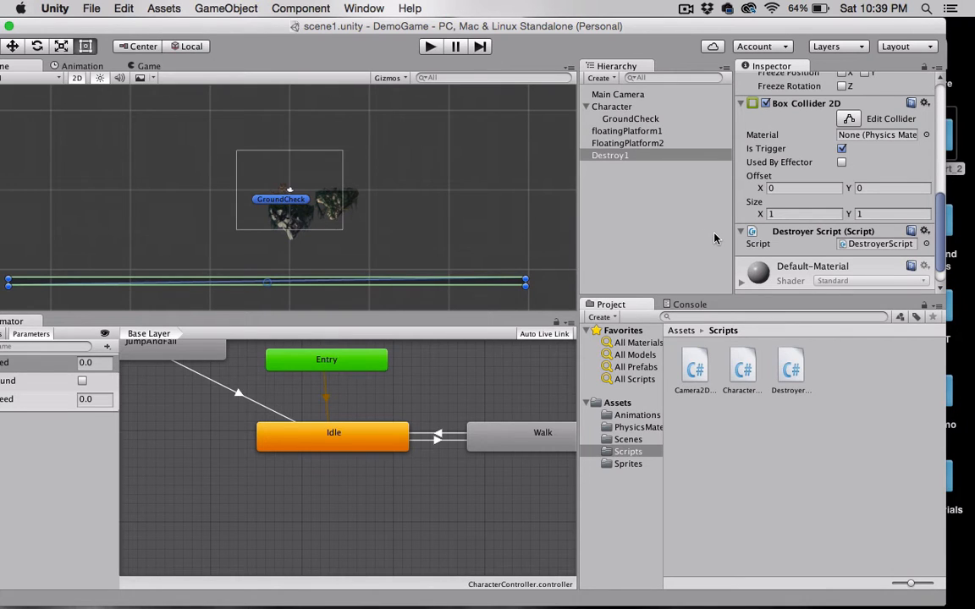
mouse_move(570, 112)
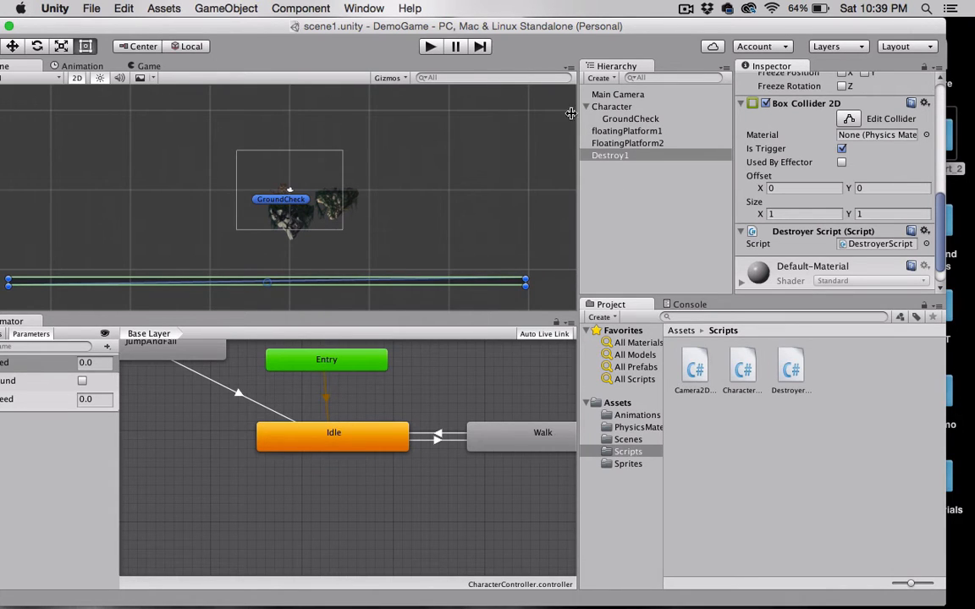
left_click(612, 106)
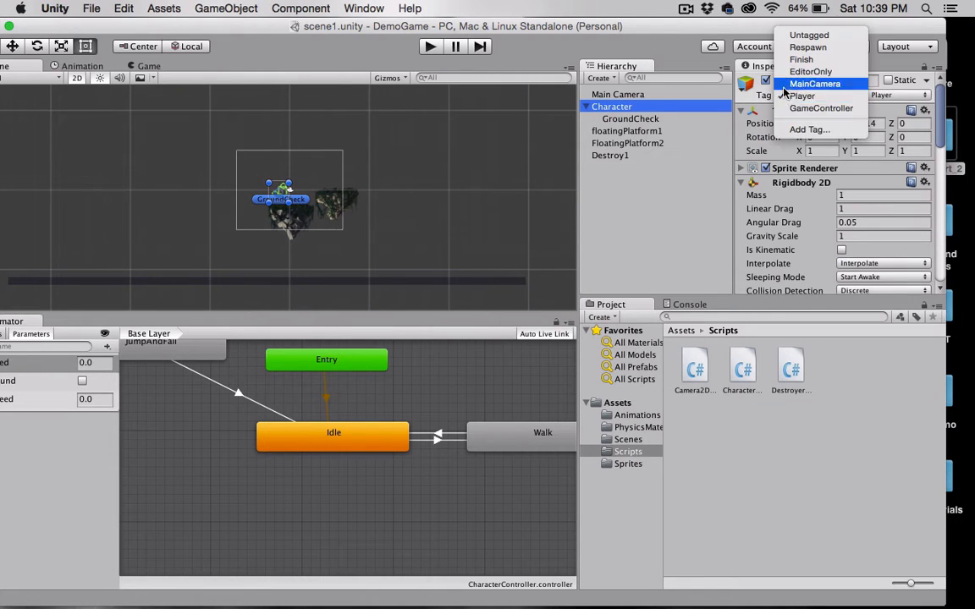
left_click(799, 96)
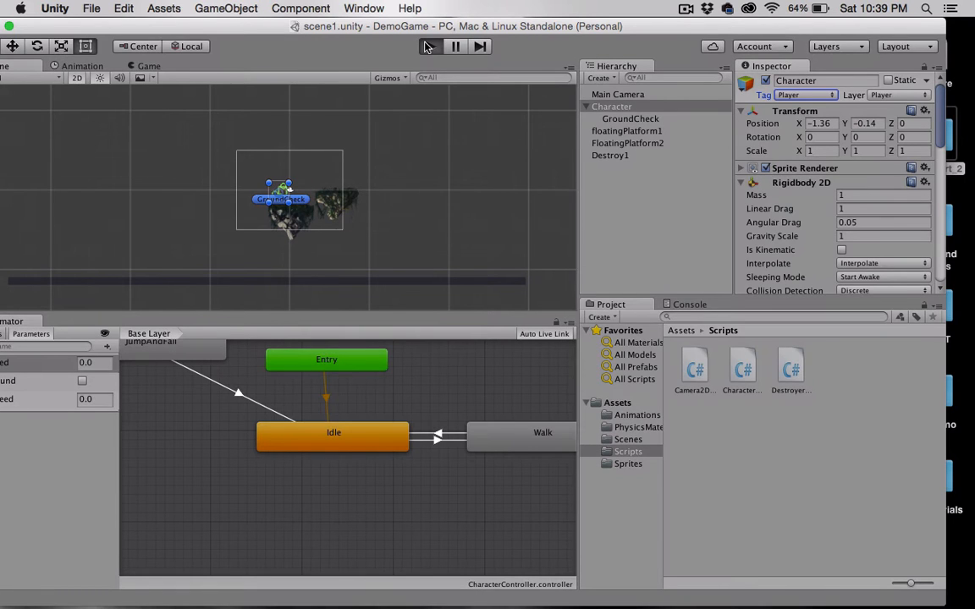
left_click(428, 46)
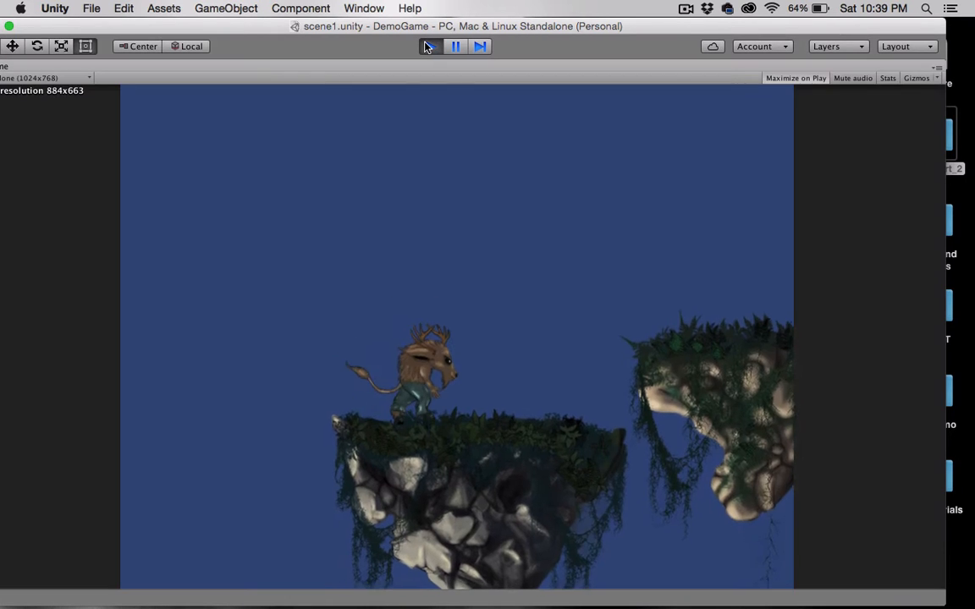
left_click(427, 46)
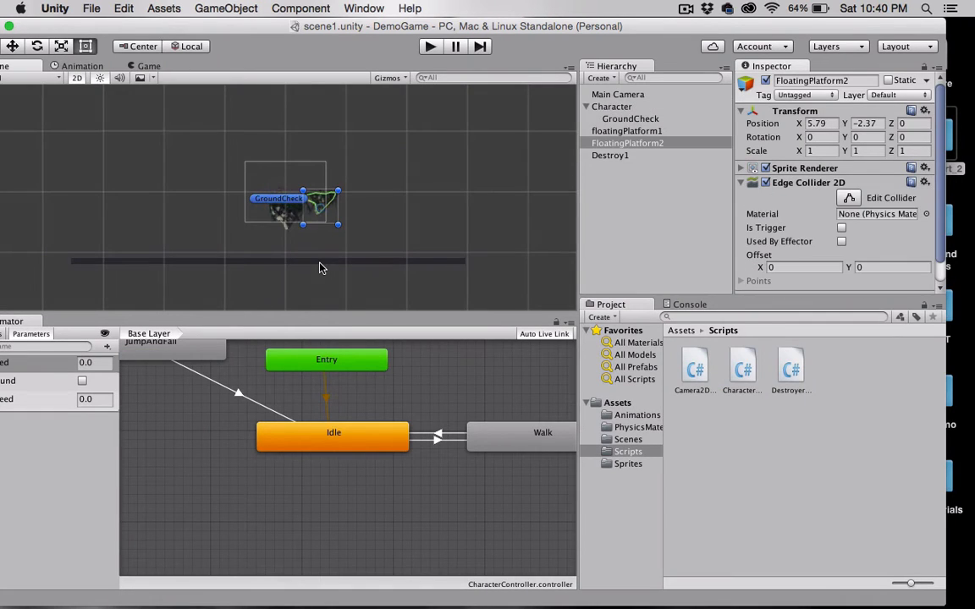
Remove Destroy1's Mesh Renderer so the floor strip is invisible, then start a play test.
left_click(626, 131)
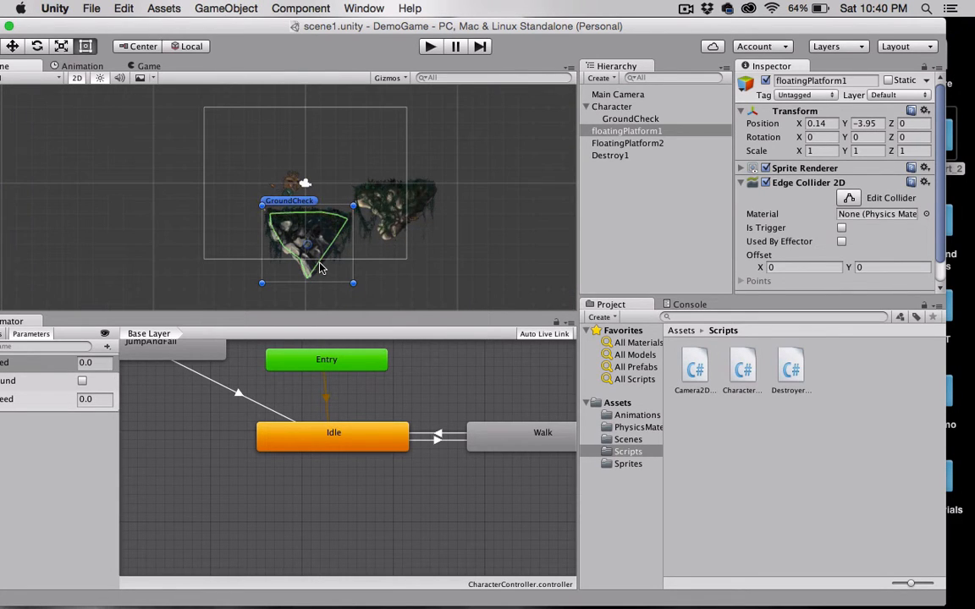
mouse_move(779, 241)
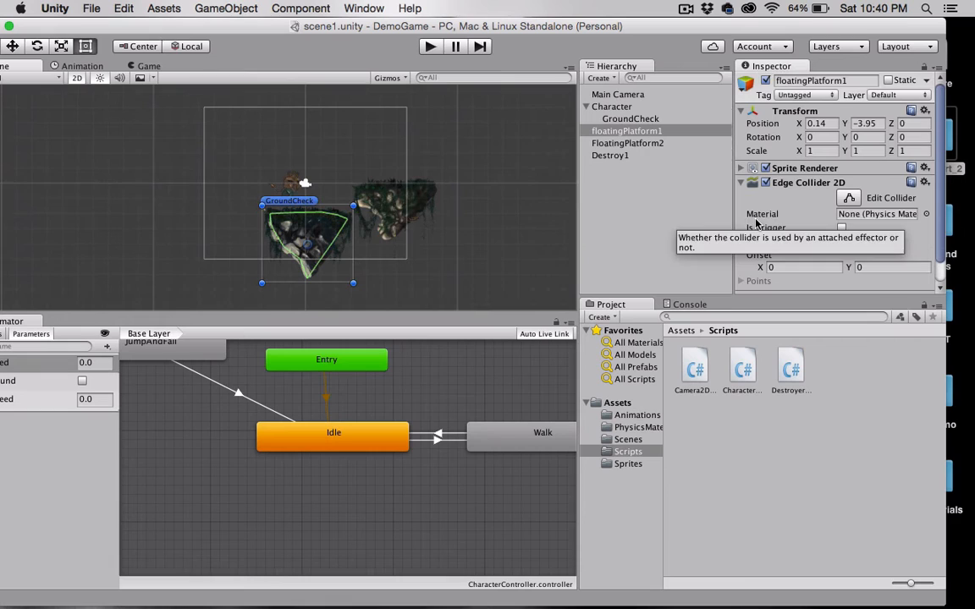
left_click(610, 155)
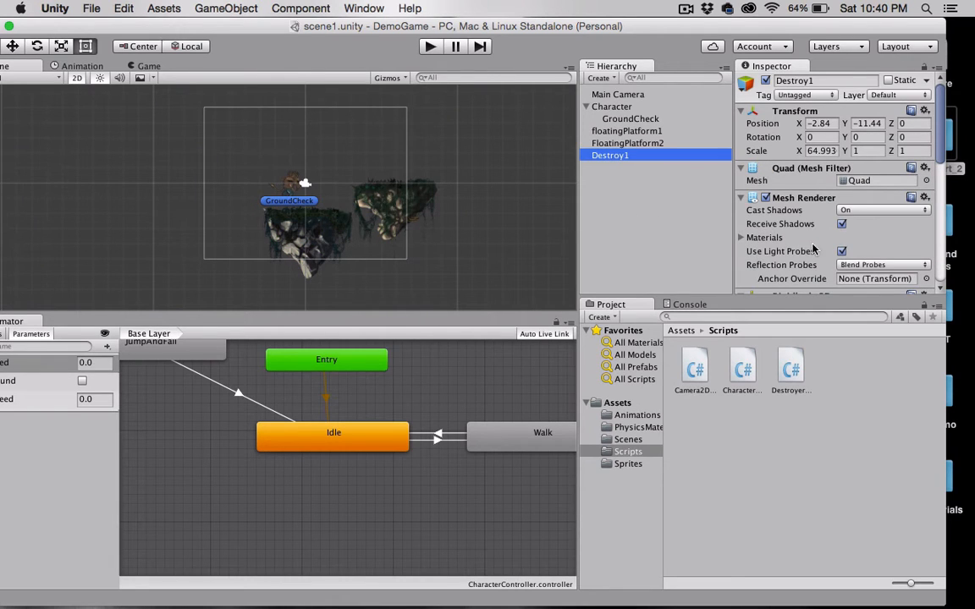
left_click(925, 197)
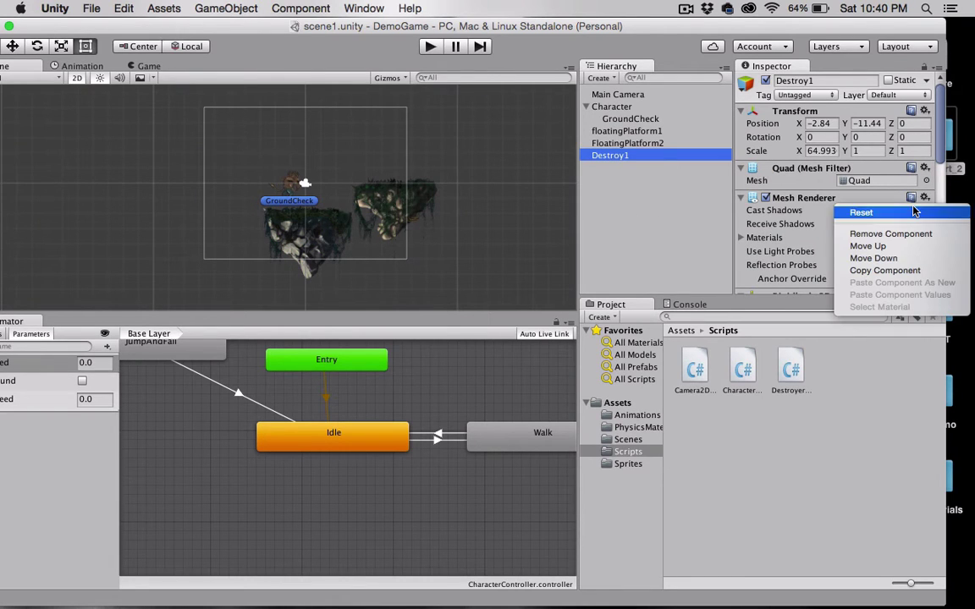
mouse_move(896, 233)
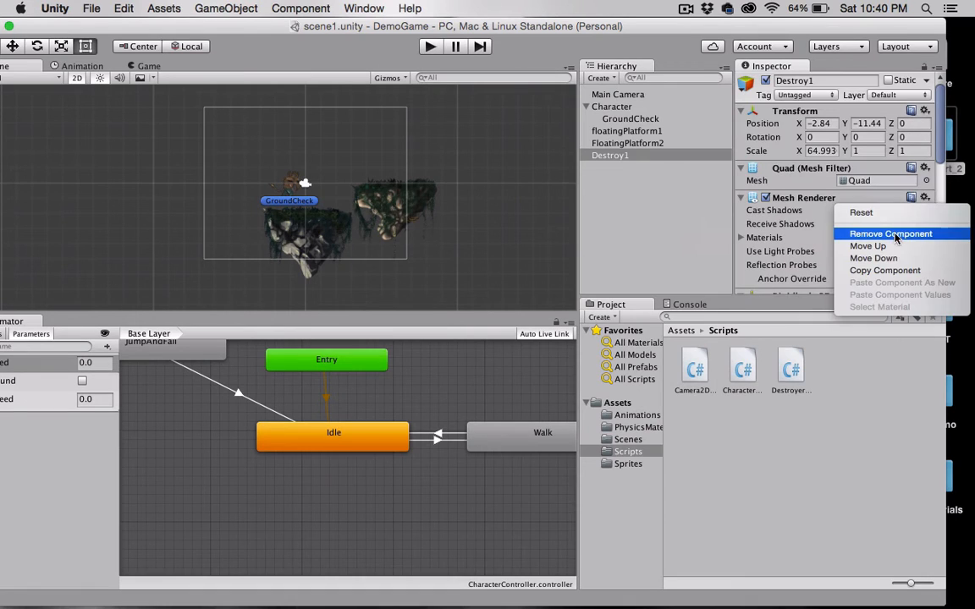
left_click(890, 234)
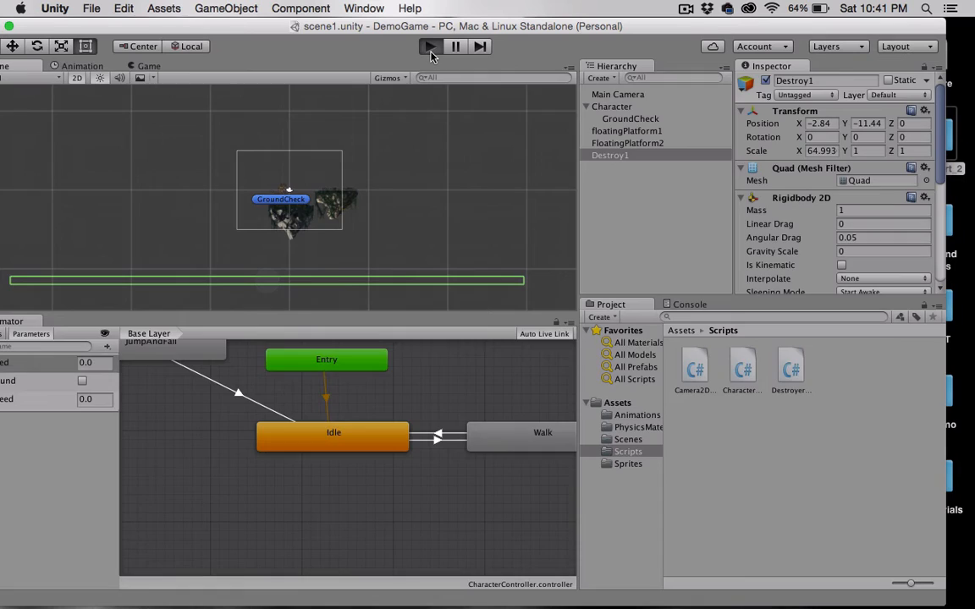
left_click(425, 47)
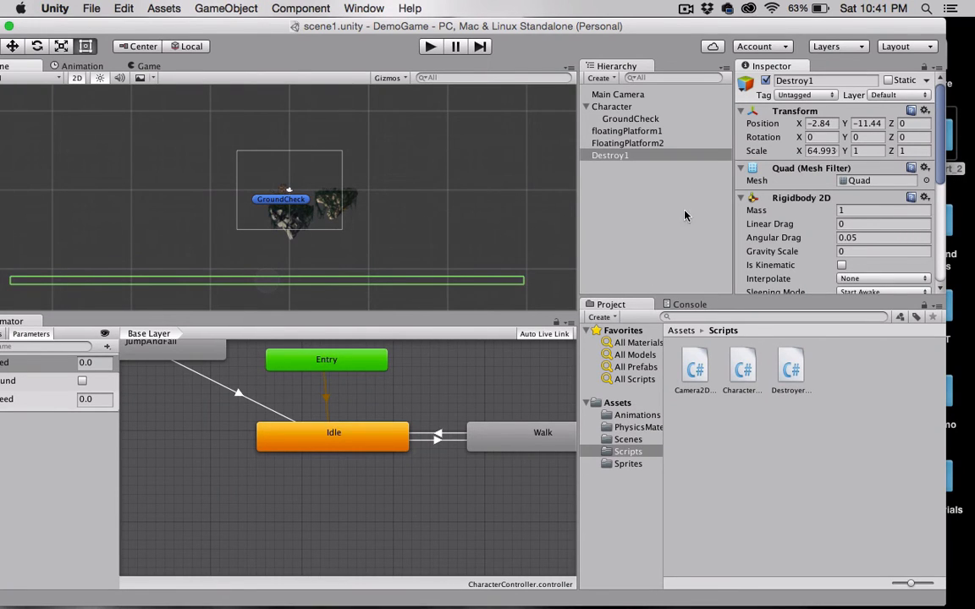
mouse_move(624, 480)
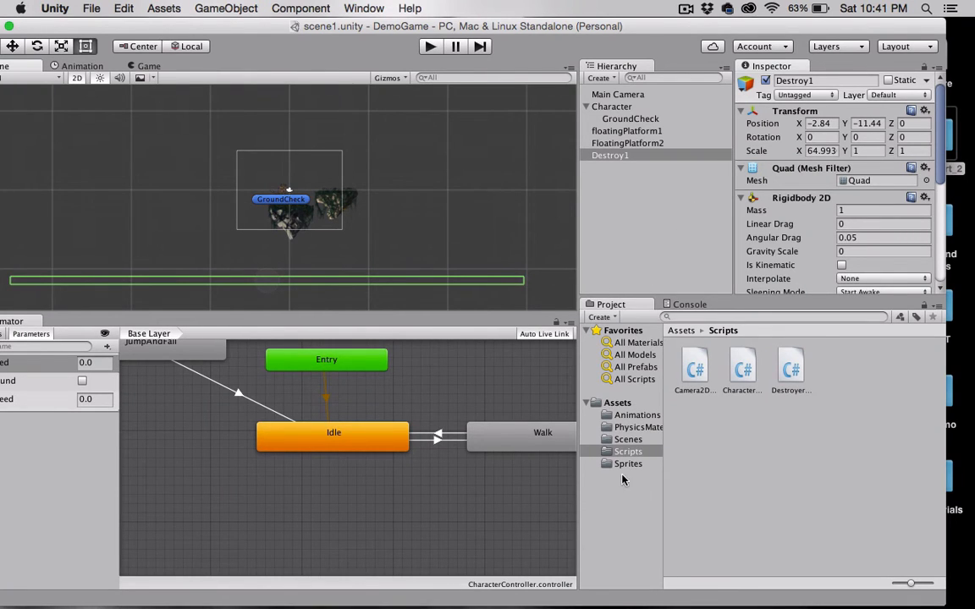
Move spikes_1 into the gap between the floating platforms and lower FloatingPlatform2.
left_click(627, 464)
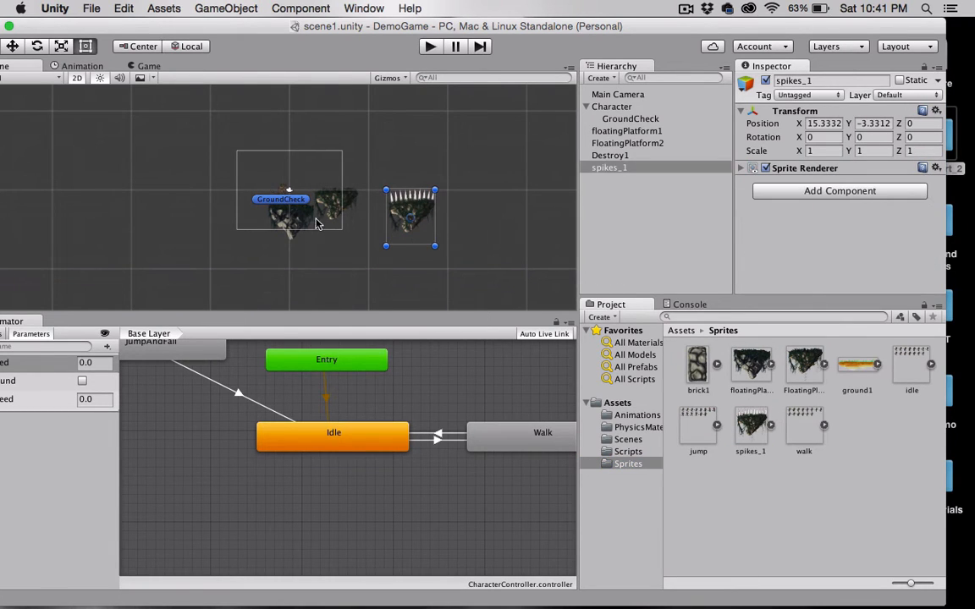
left_click(627, 143)
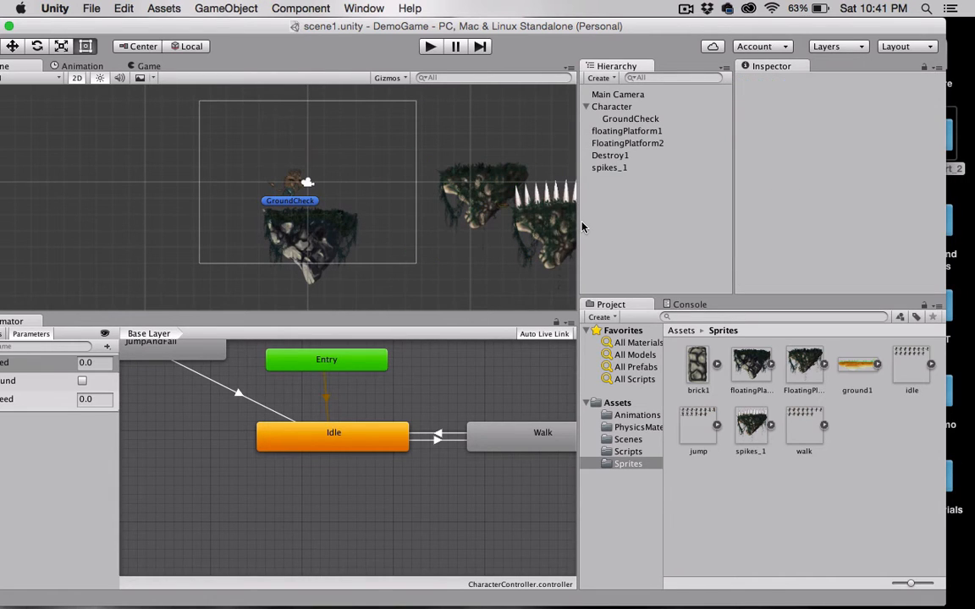
left_click(608, 167)
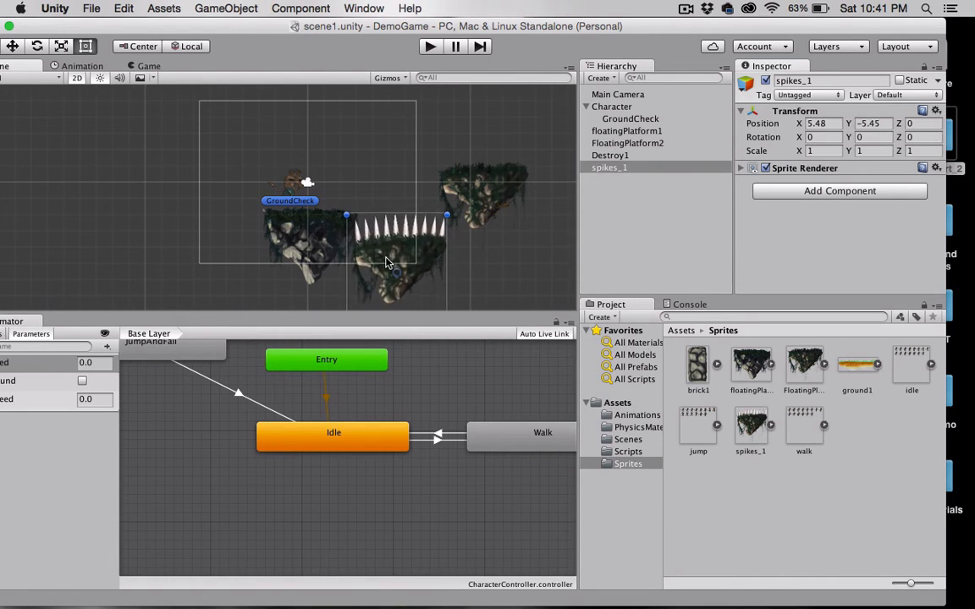
left_click_drag(385, 262, 392, 280)
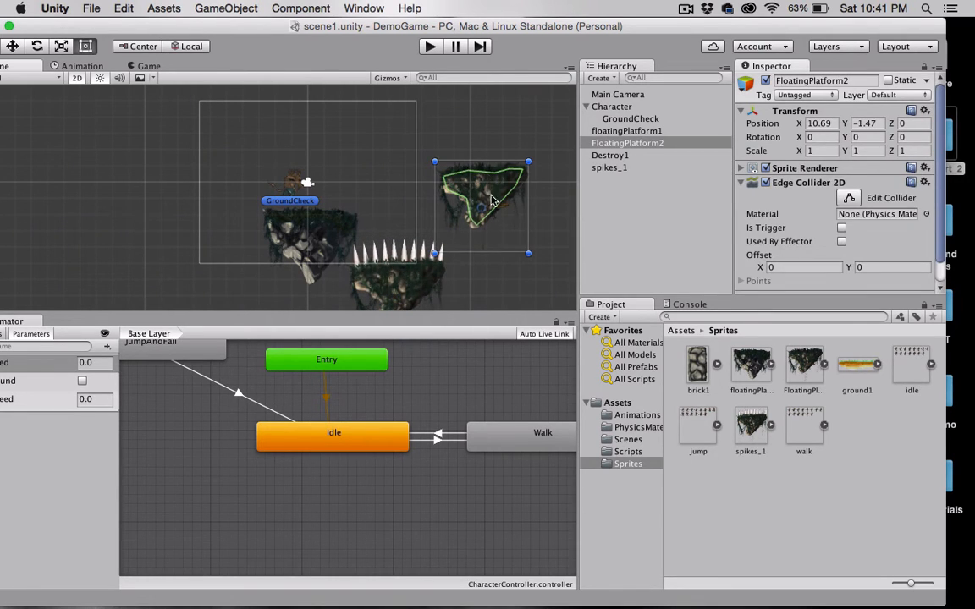
left_click_drag(483, 195, 483, 241)
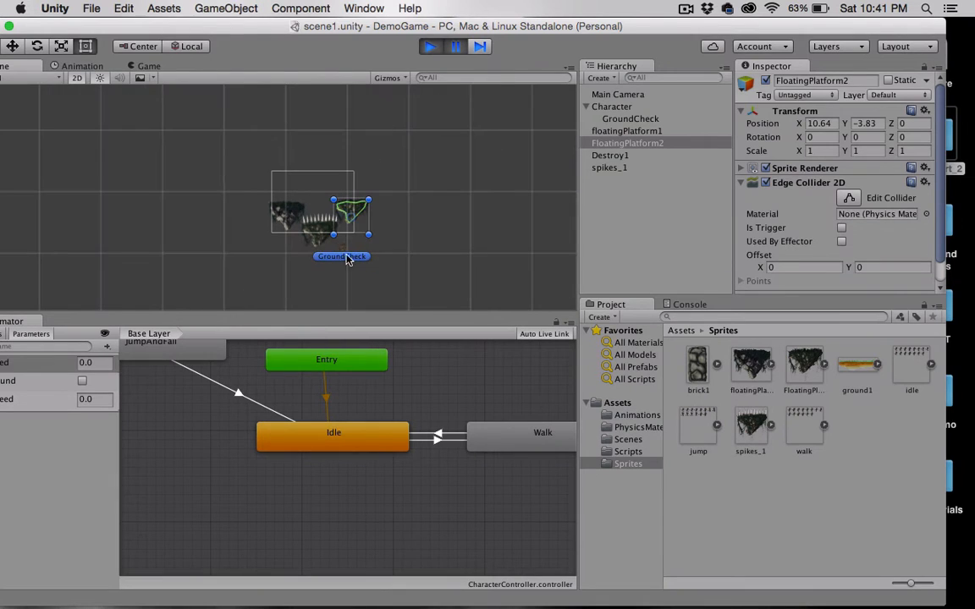
mouse_move(418, 298)
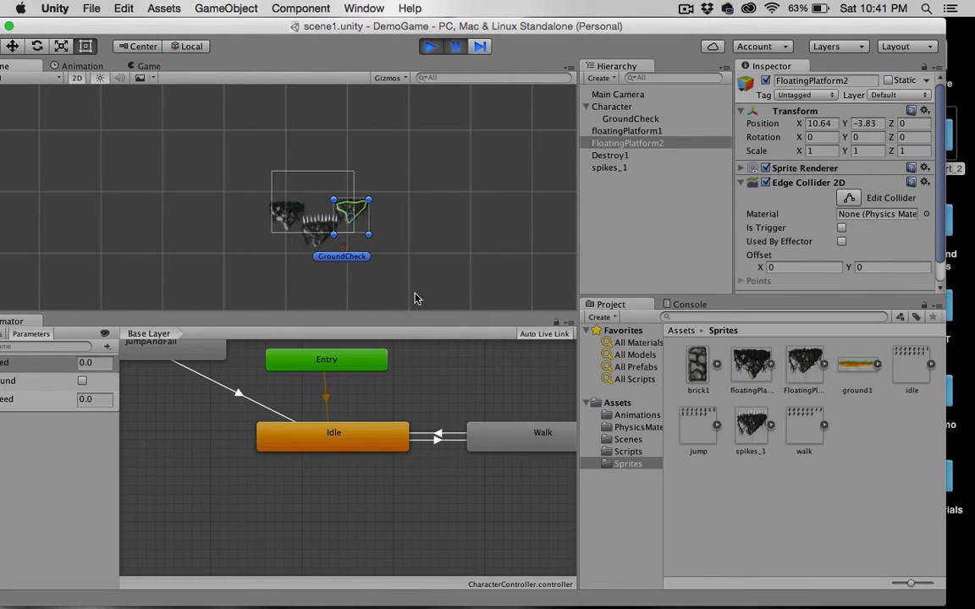
Stop the test and give spikes_1 a Rigidbody 2D with Gravity Scale 0.
left_click(423, 47)
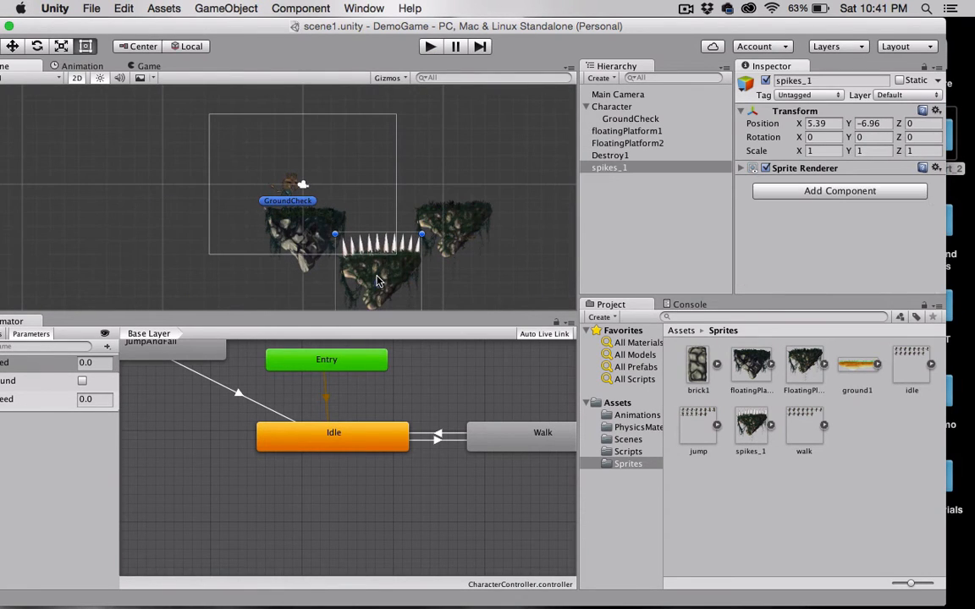
left_click(839, 191)
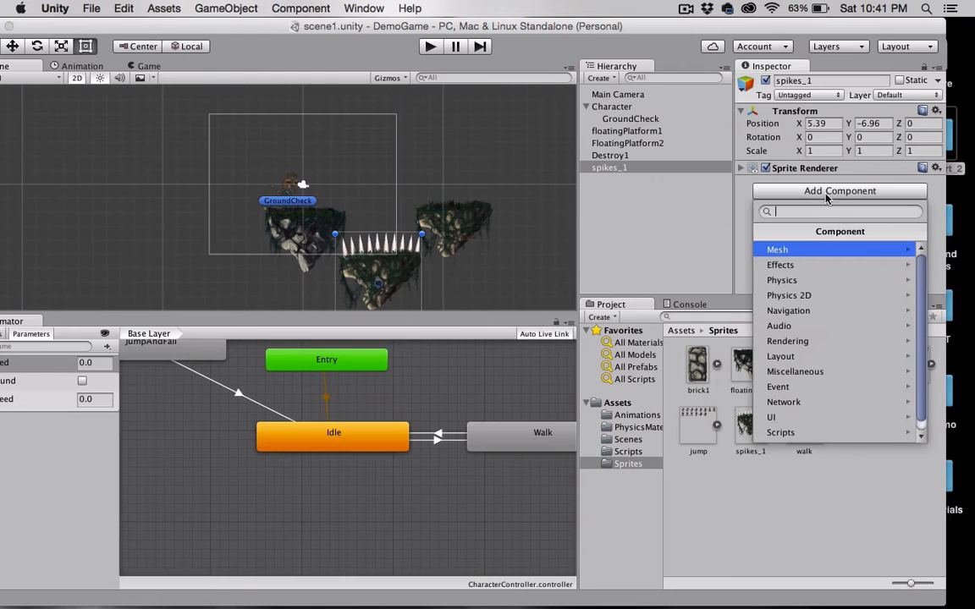
left_click(789, 295)
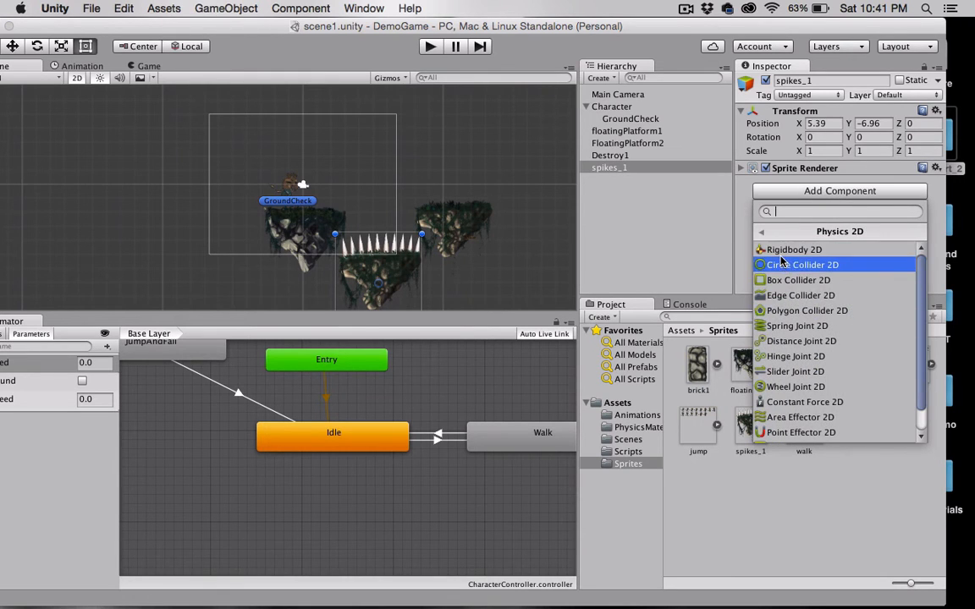
left_click(794, 250)
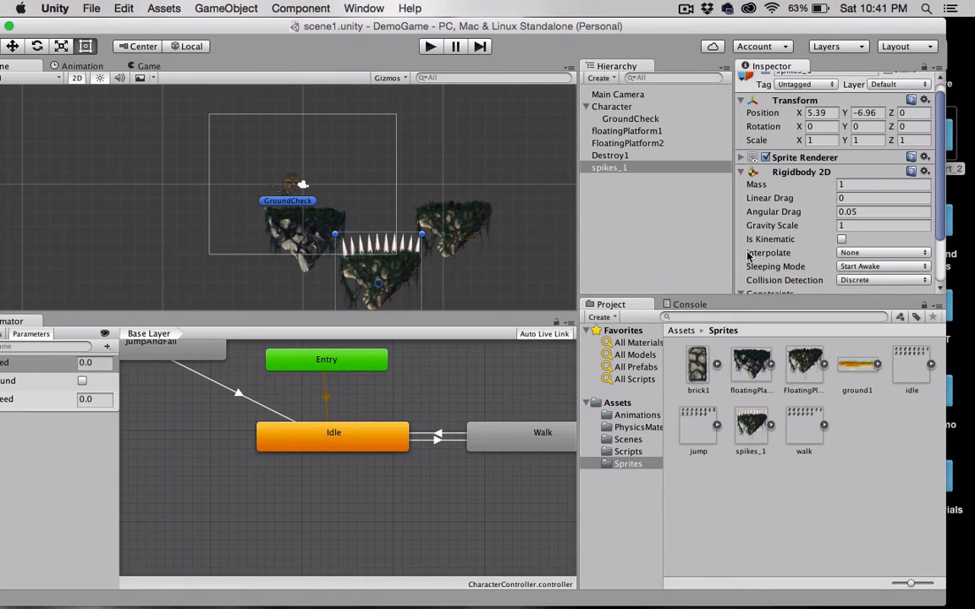
left_click(883, 225)
type("0")
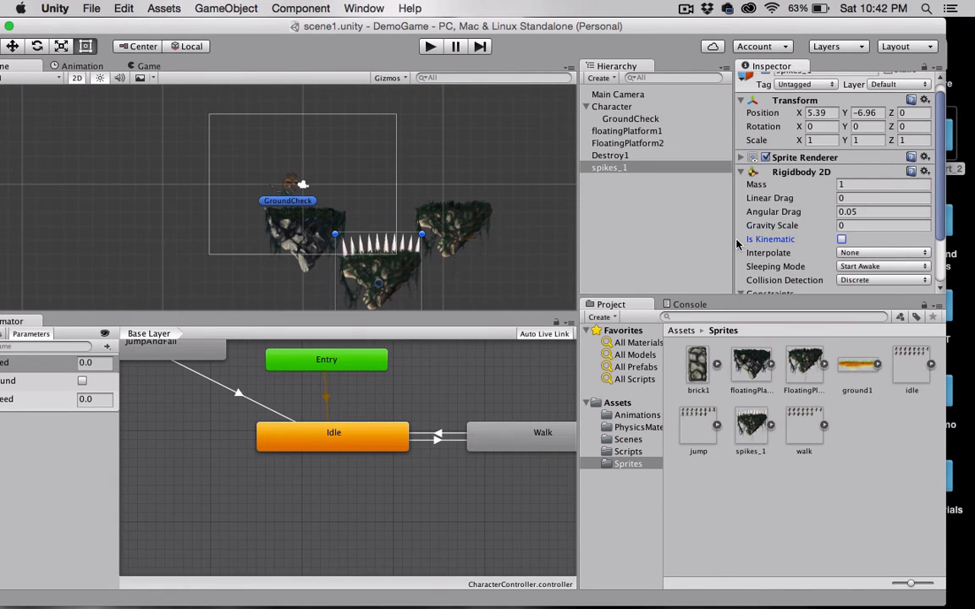
Make the spikes' Rigidbody 2D kinematic and add a Polygon Collider 2D set as trigger.
left_click(841, 239)
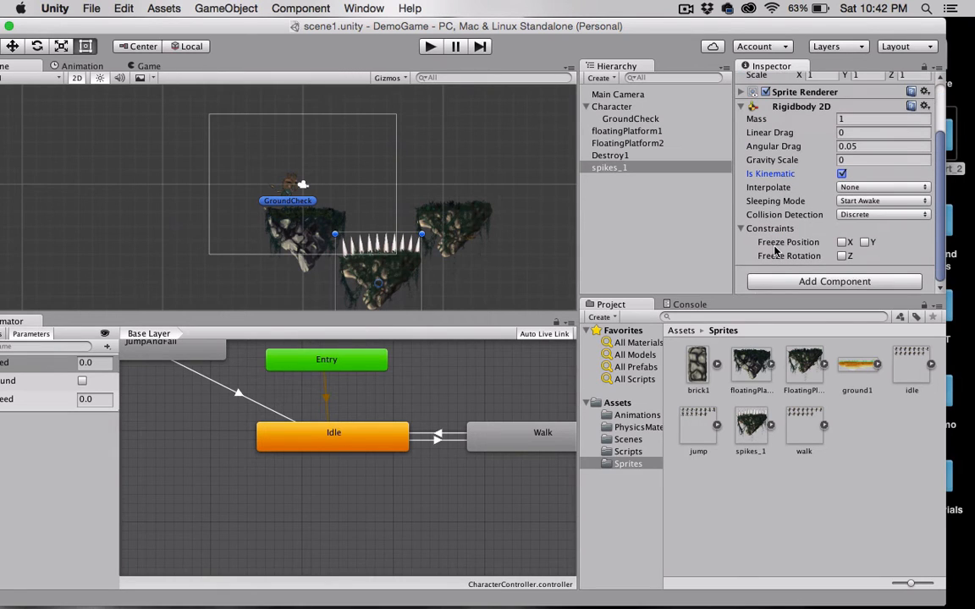
mouse_move(779, 286)
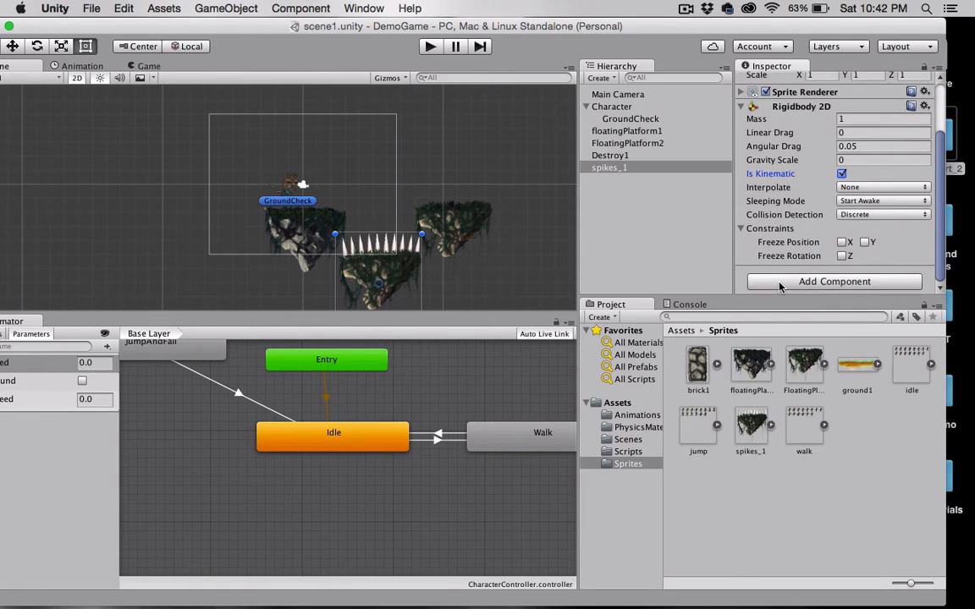
left_click(833, 281)
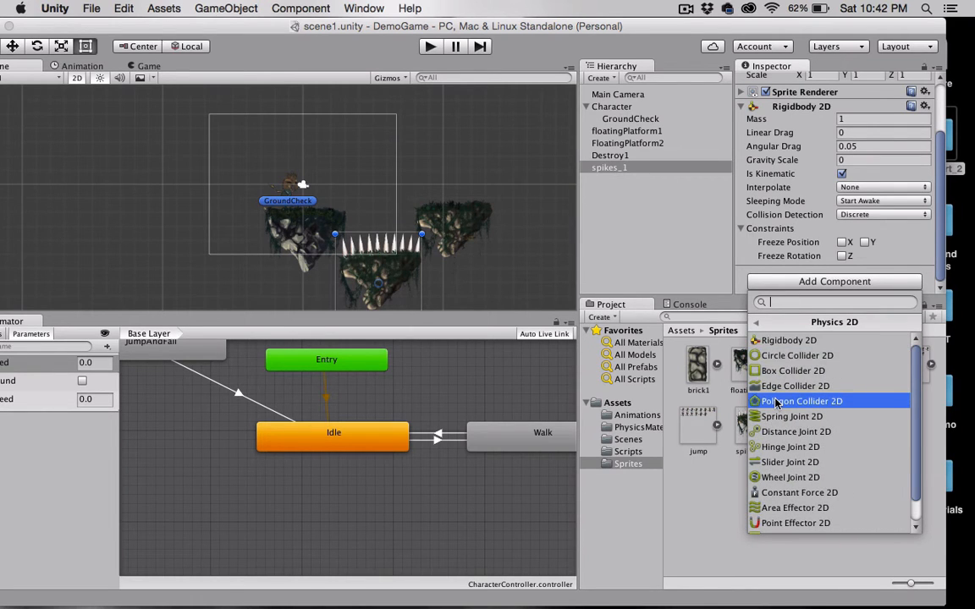
left_click(802, 401)
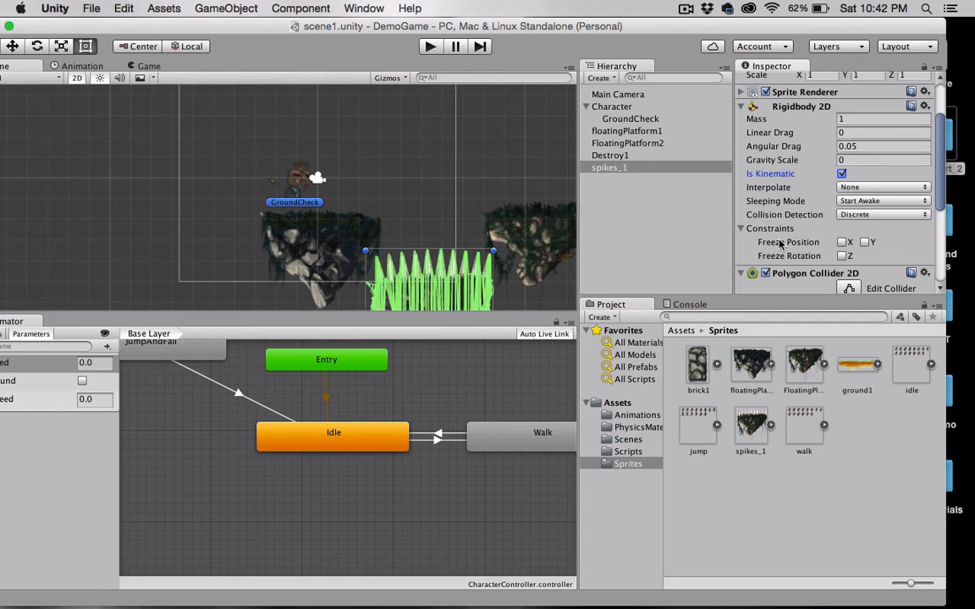
scroll("down", 3)
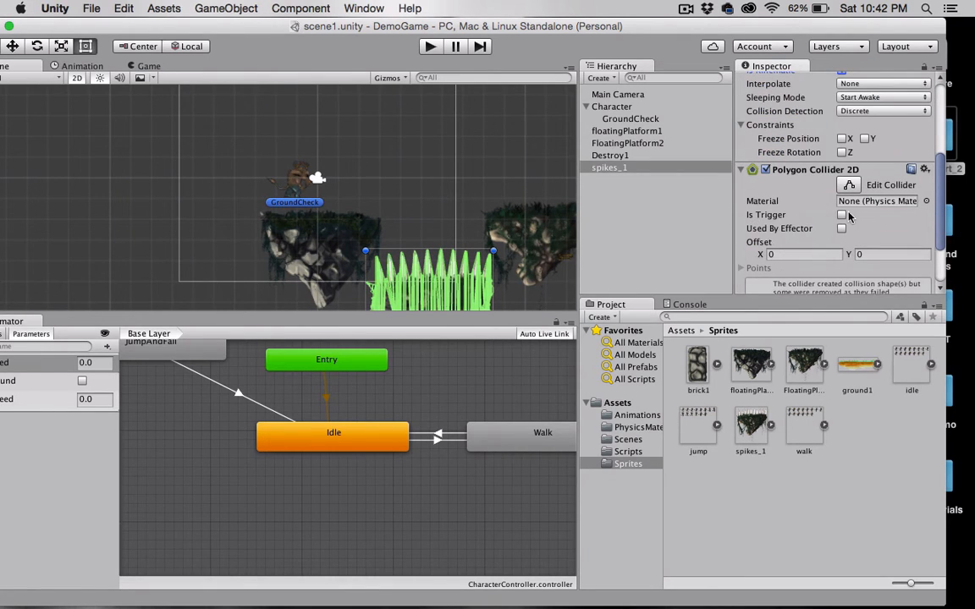
left_click(841, 215)
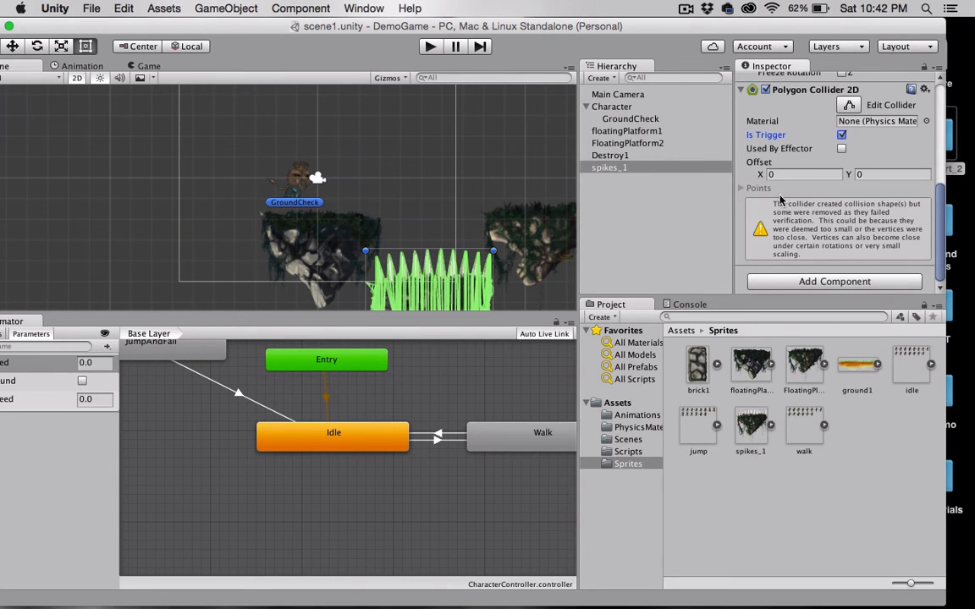
Attach DestroyerScript to spikes_1 from the Scripts folder, then run and stop a play test.
left_click(625, 452)
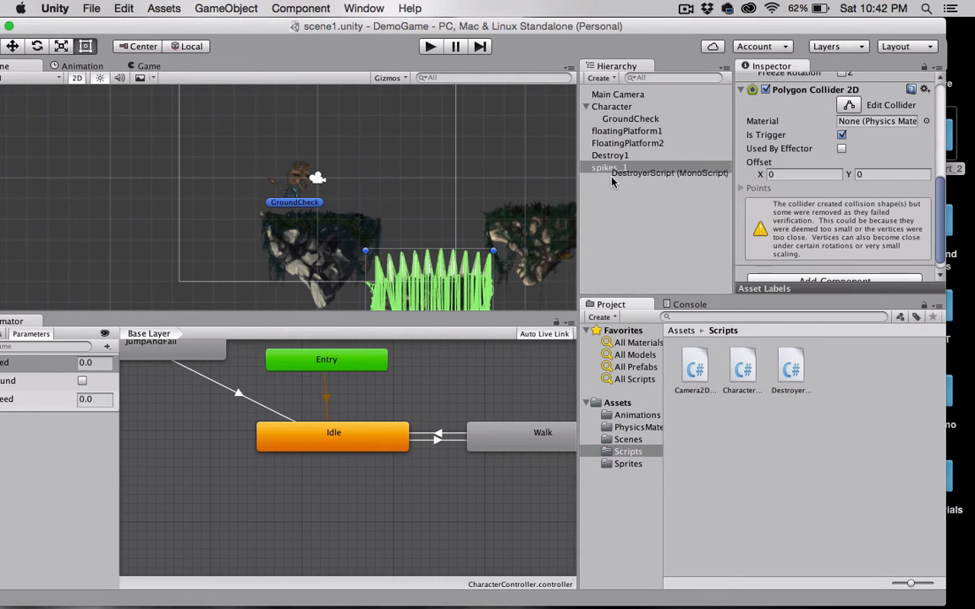
left_click(597, 167)
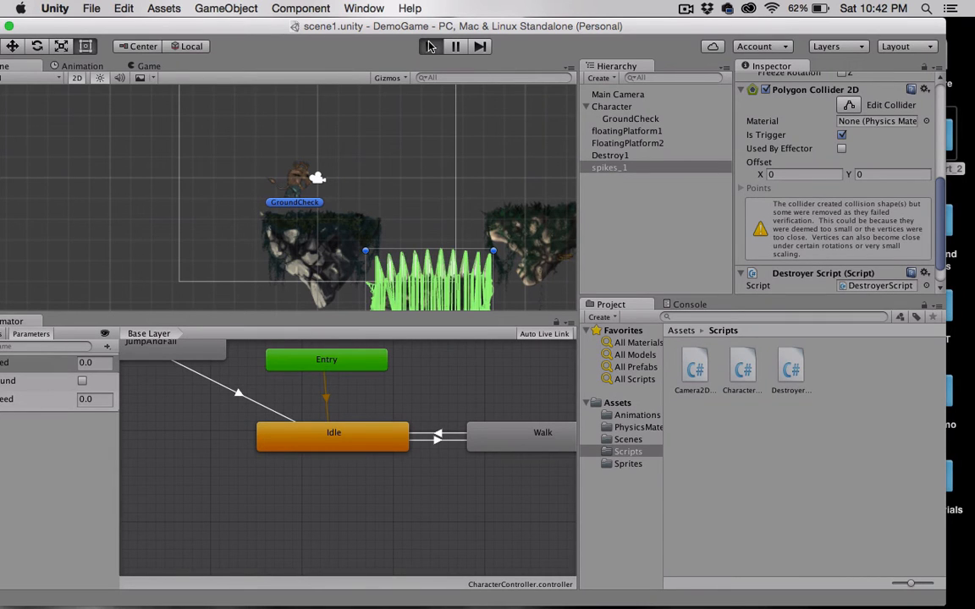
left_click(428, 46)
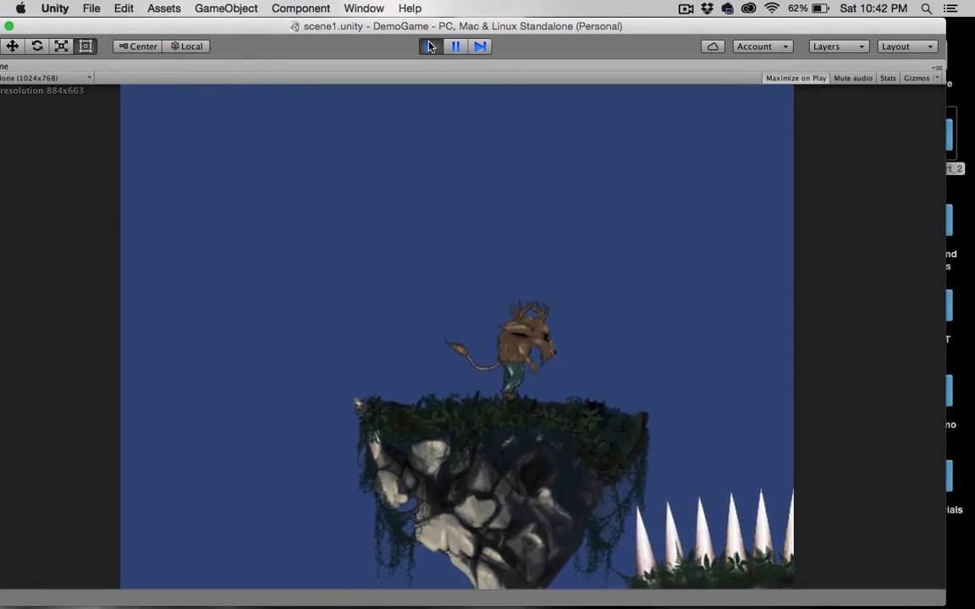
left_click(432, 46)
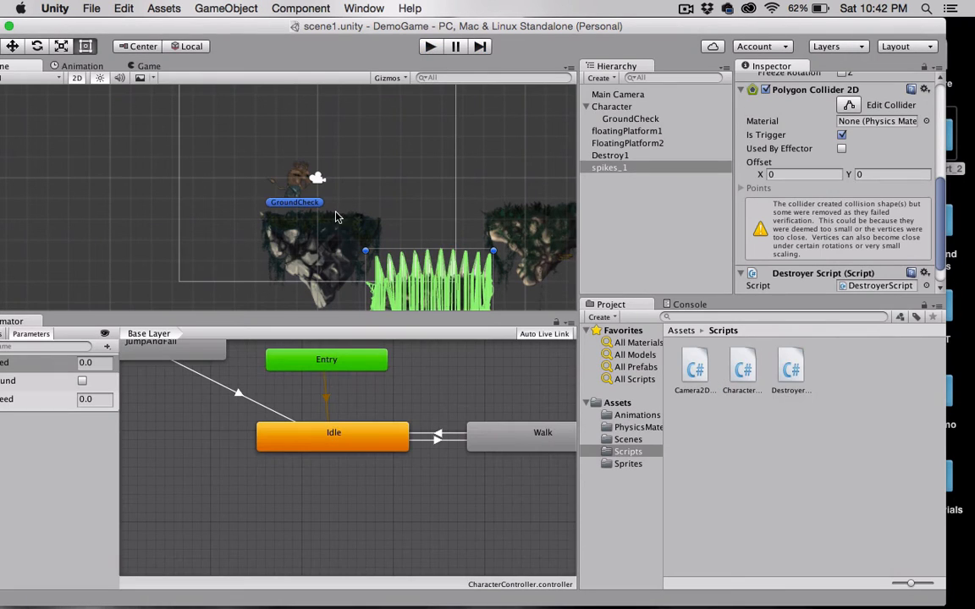
mouse_move(345, 201)
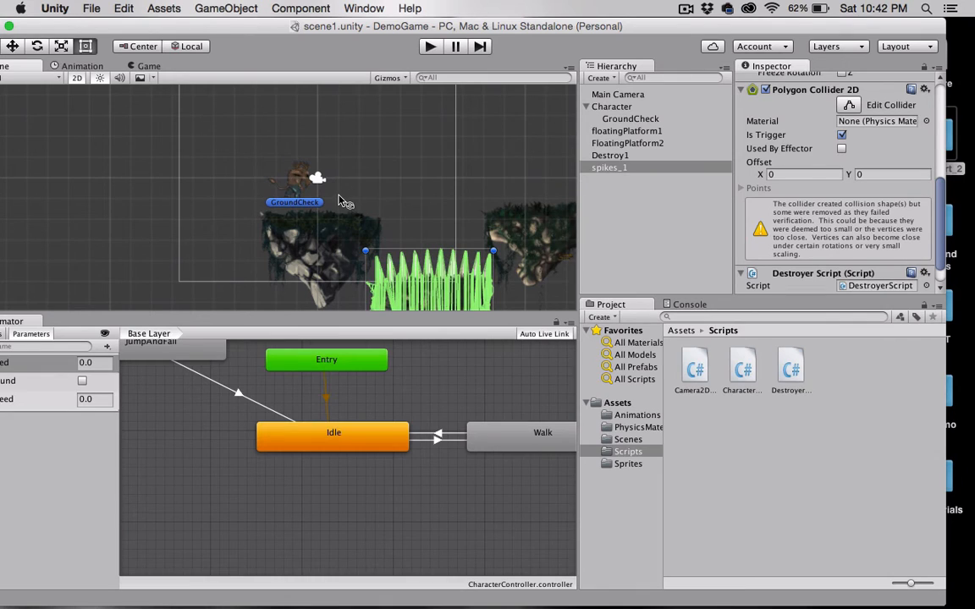
mouse_move(413, 234)
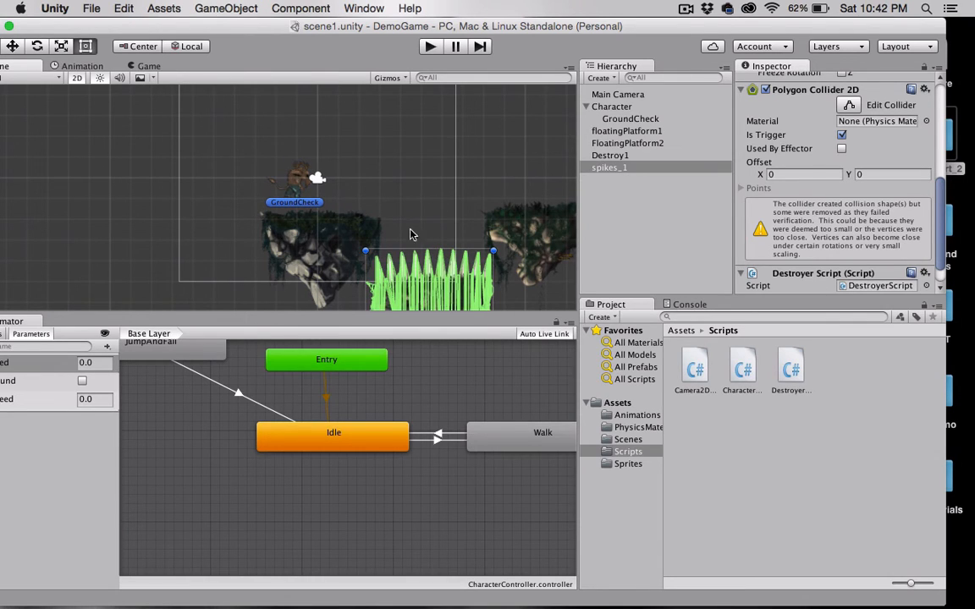
mouse_move(544, 207)
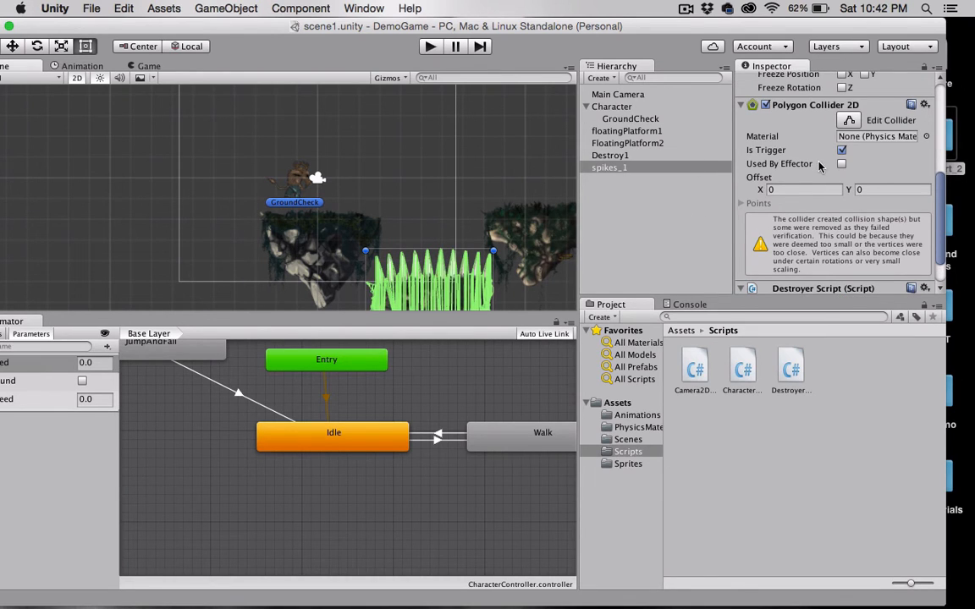
Add a second, non-trigger Polygon Collider 2D to spikes_1 below DestroyerScript.
left_click(833, 281)
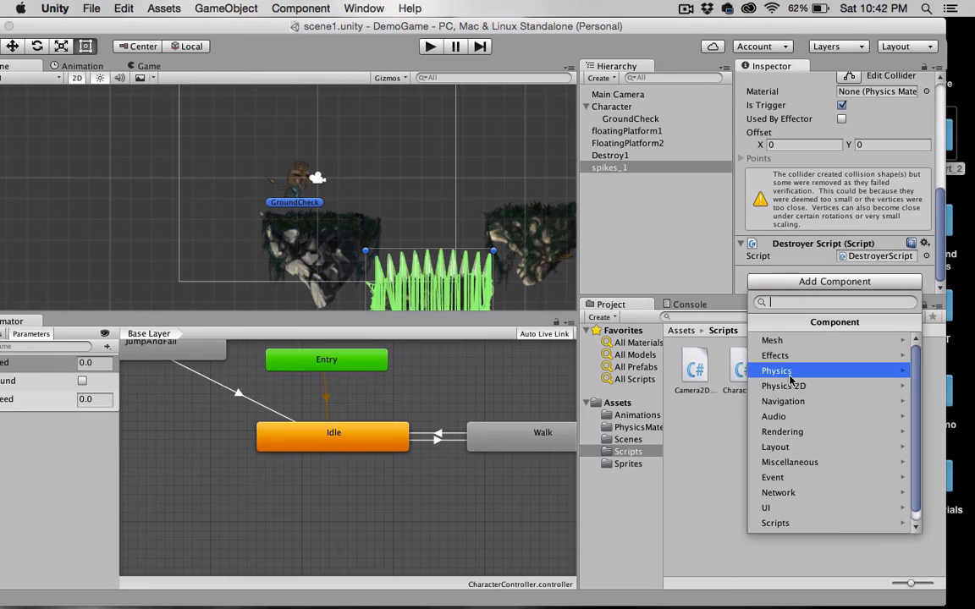
left_click(783, 385)
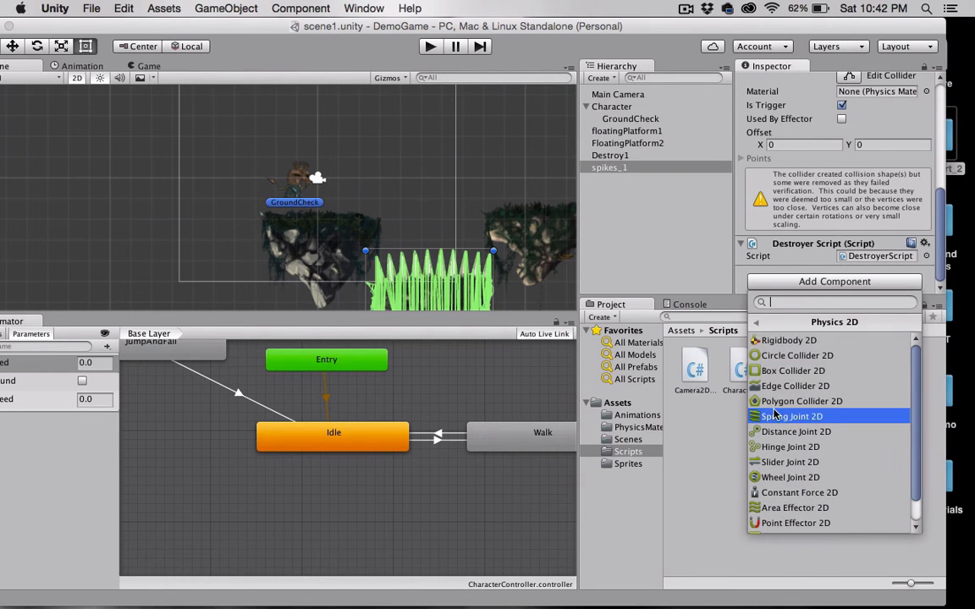
left_click(801, 400)
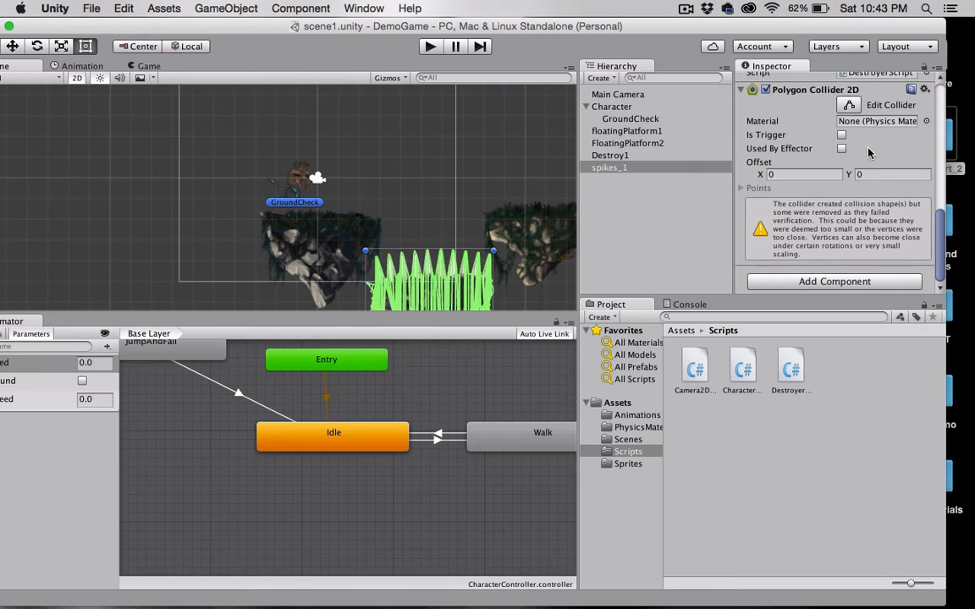
mouse_move(493, 64)
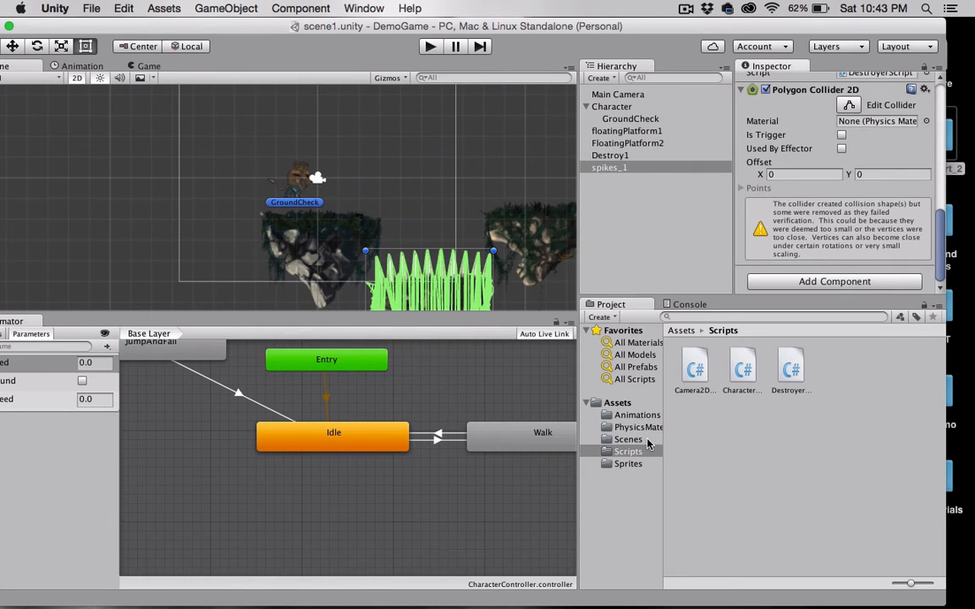
mouse_move(614, 465)
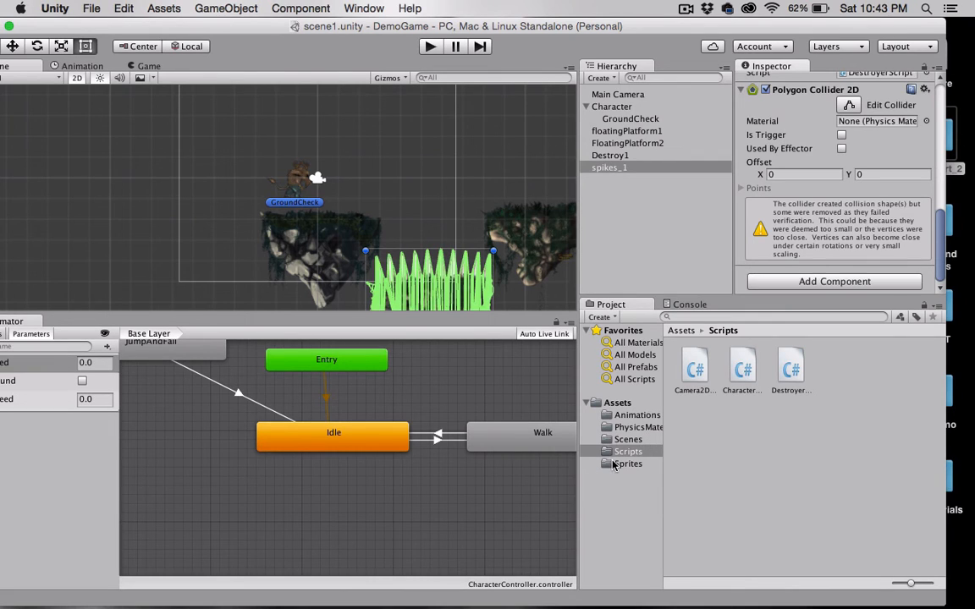
Bring brick1 from Sprites into the scene with Position Z 1 and settle it on the platform beside the character.
left_click(629, 464)
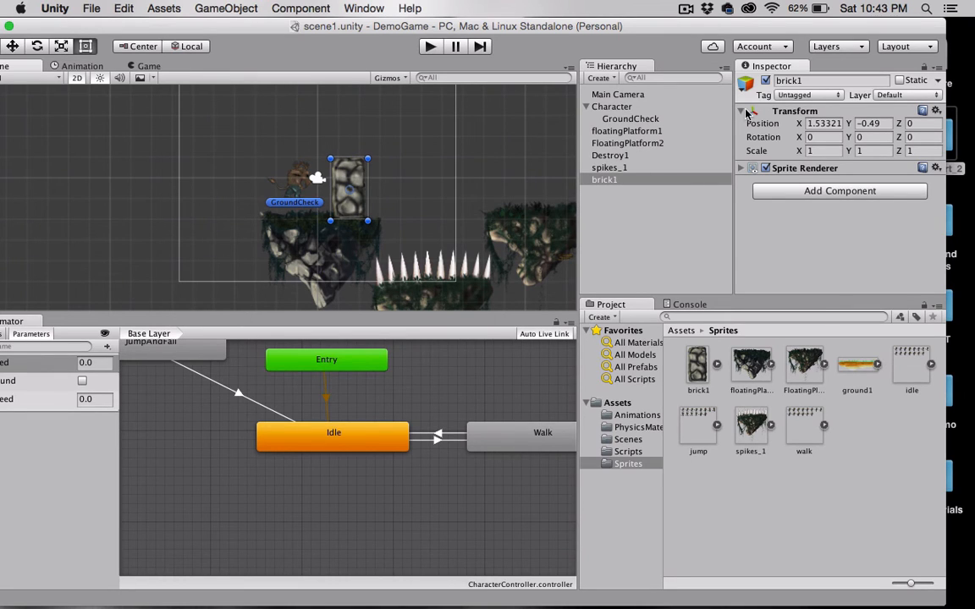
left_click(929, 124)
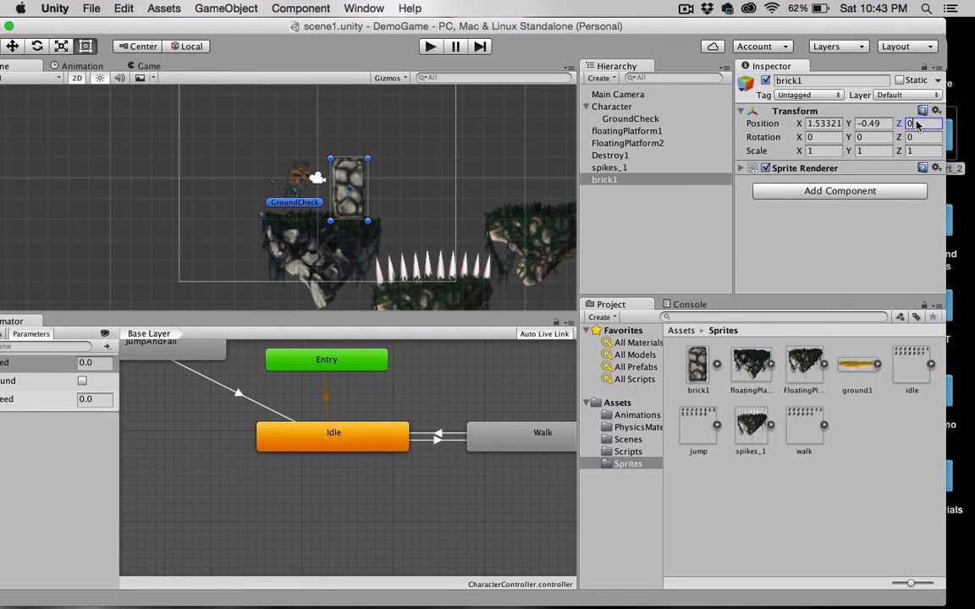
type("1")
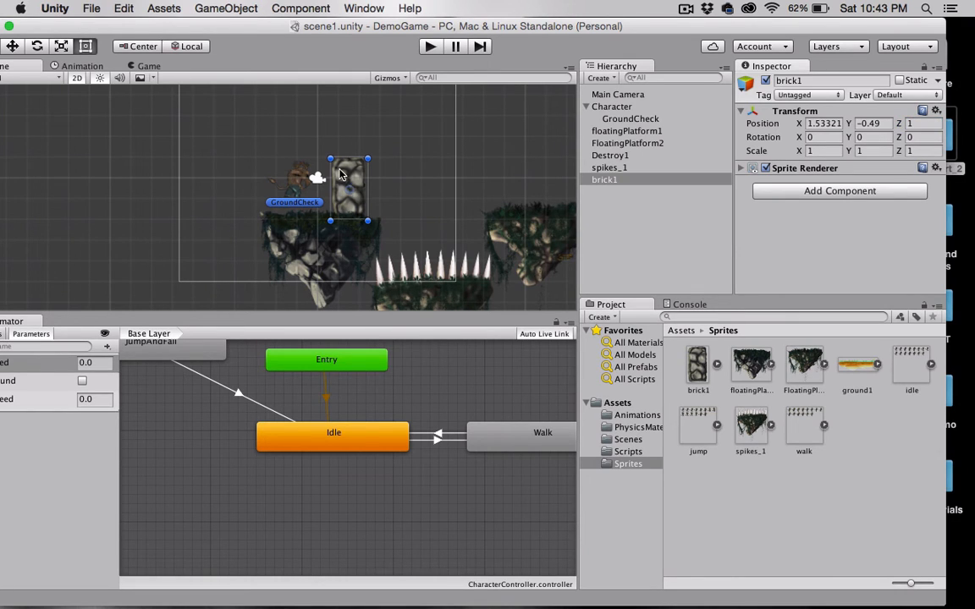
left_click_drag(348, 186, 349, 169)
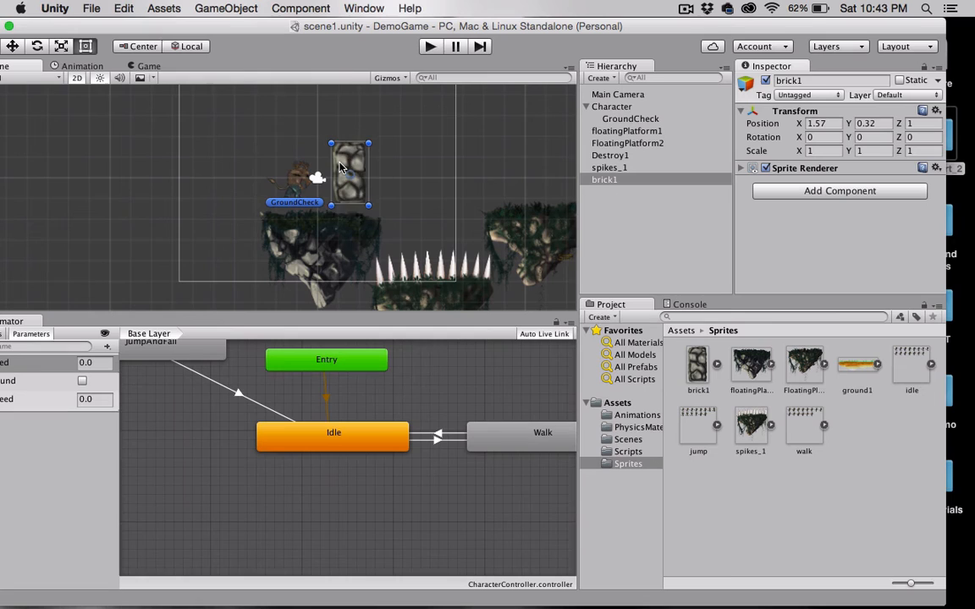
left_click_drag(350, 165, 345, 169)
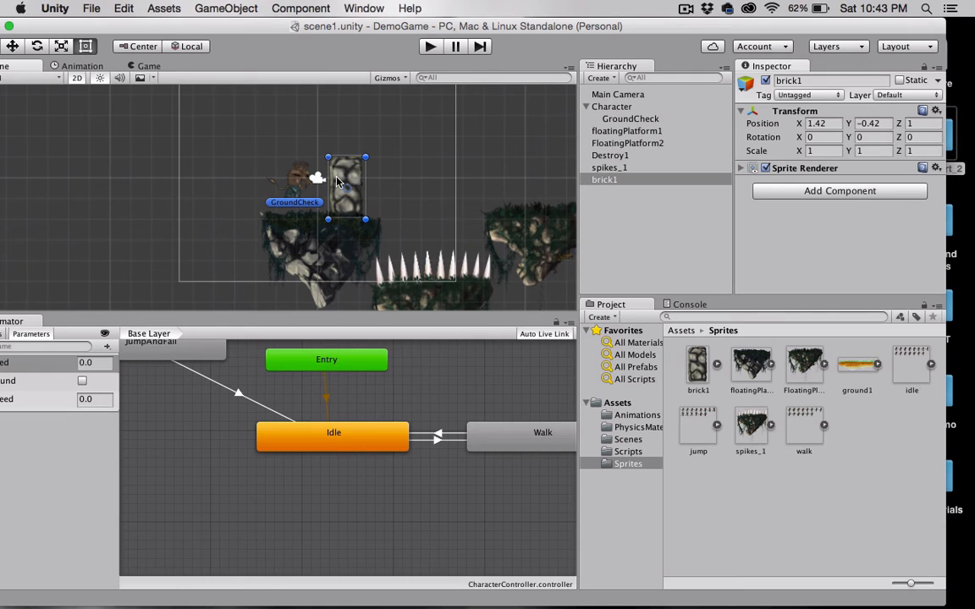
left_click_drag(347, 186, 346, 176)
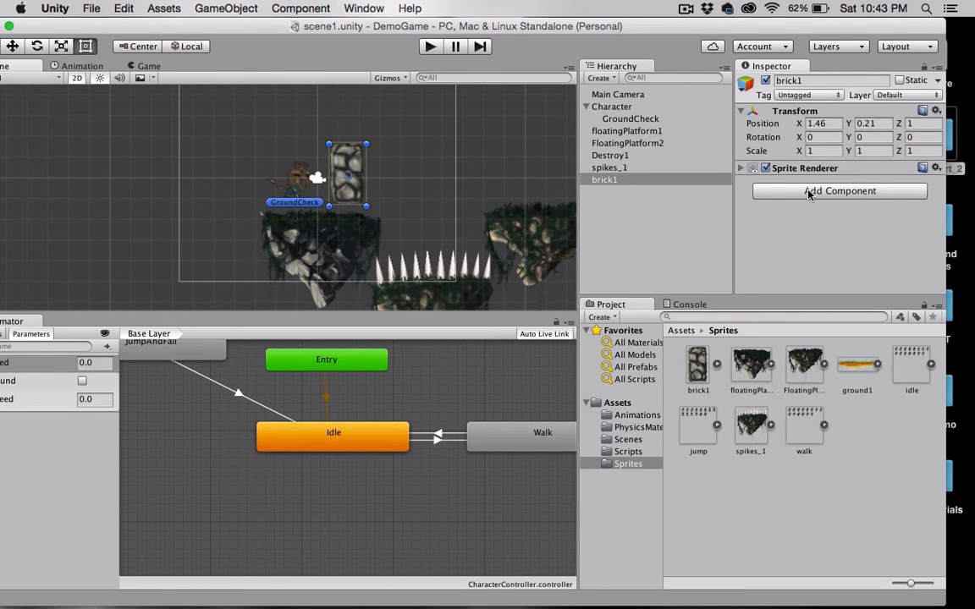
Give brick1 a Rigidbody 2D and freeze its Z rotation under Constraints.
left_click(838, 190)
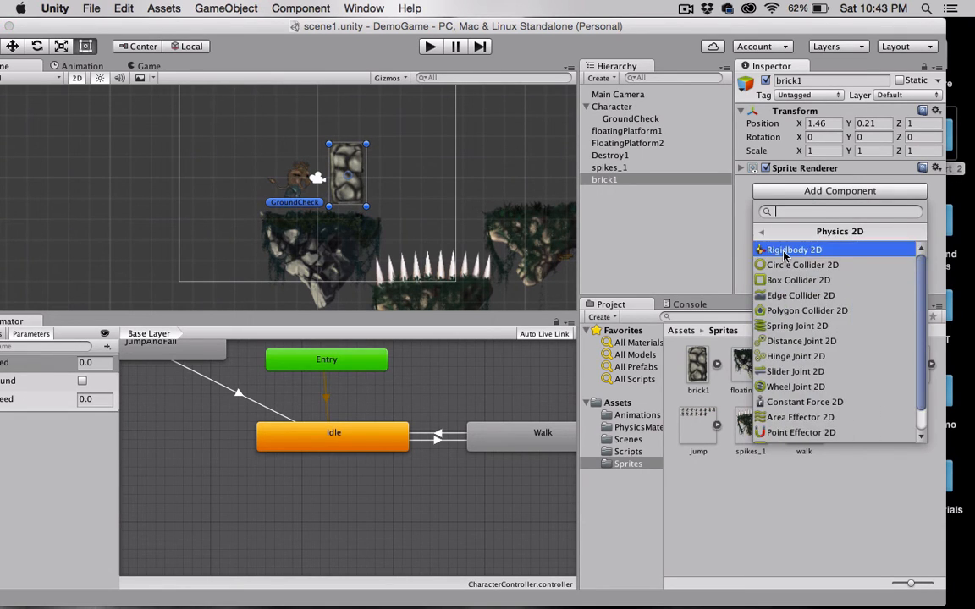
left_click(793, 249)
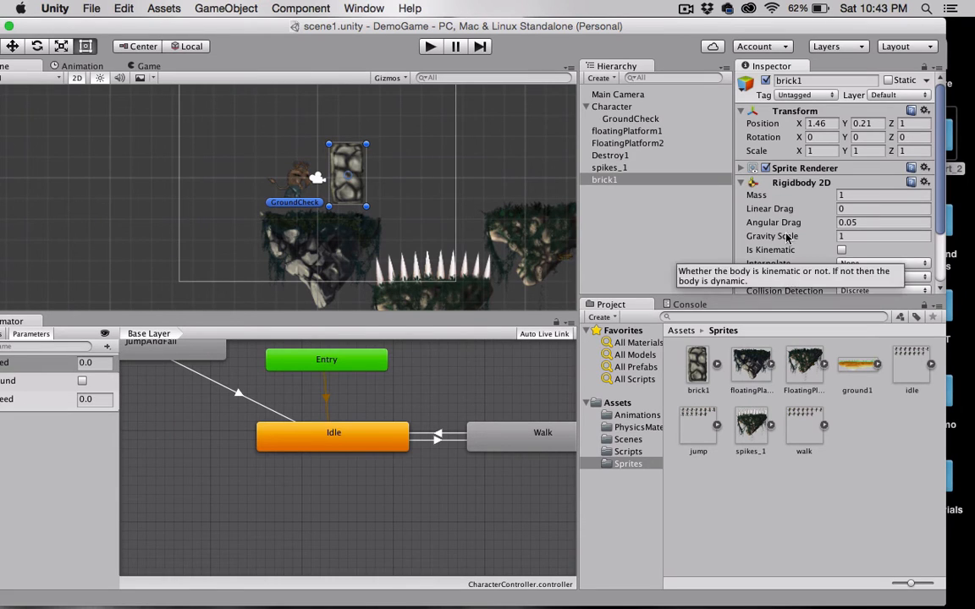
scroll("down", 3)
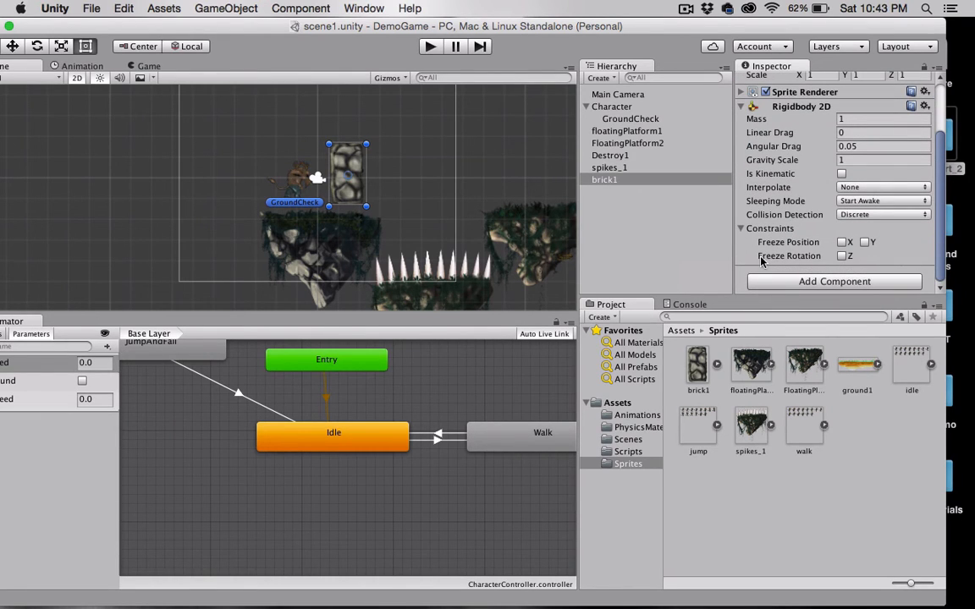
left_click(843, 256)
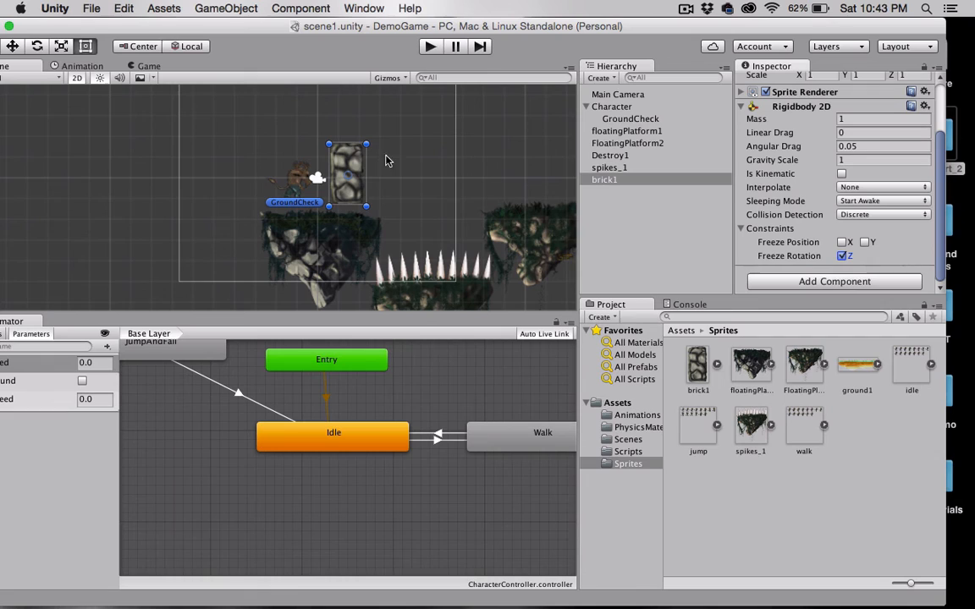
mouse_move(608, 298)
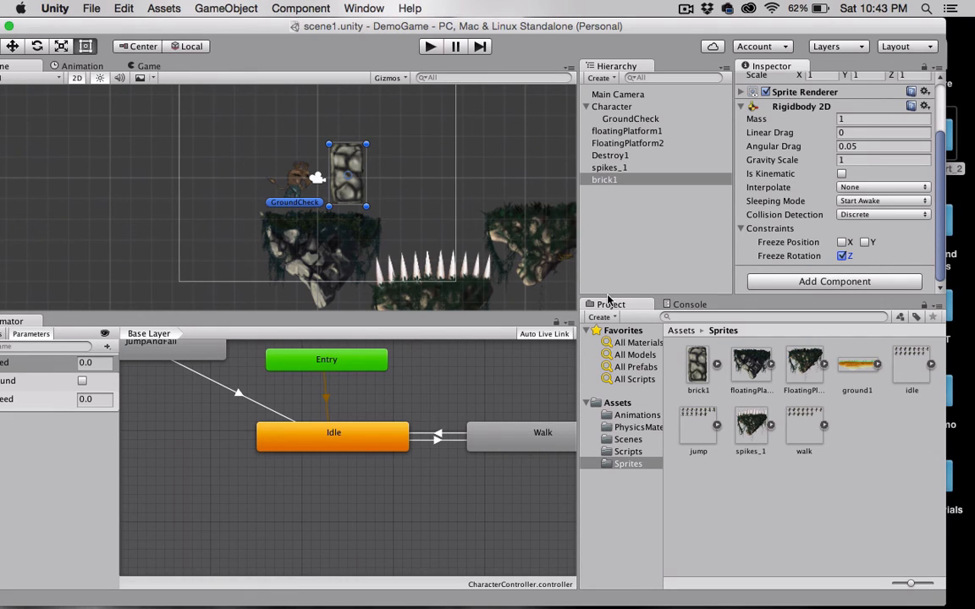
mouse_move(433, 279)
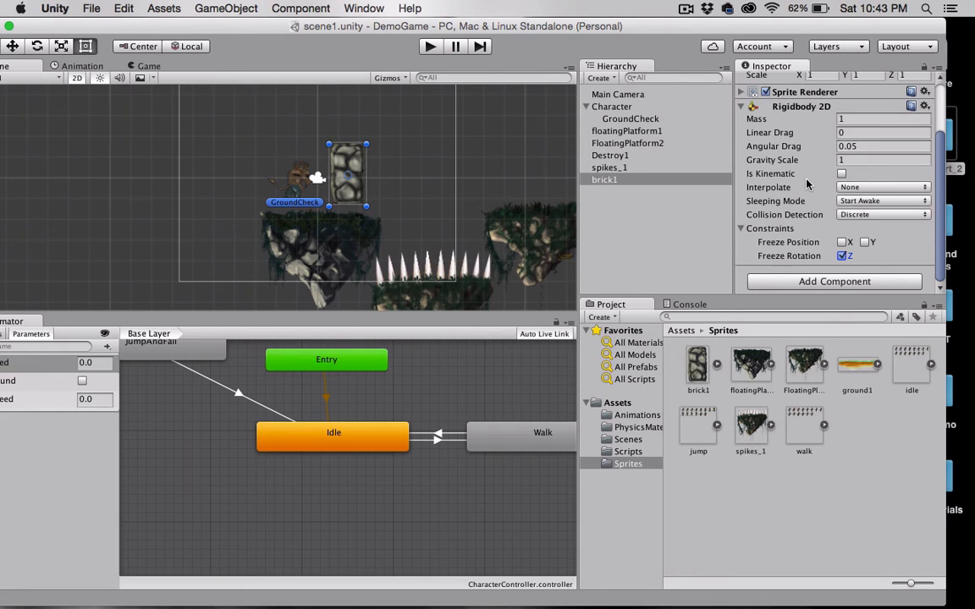
Add a Polygon Collider 2D from Physics 2D so the brick's outline collides.
left_click(834, 281)
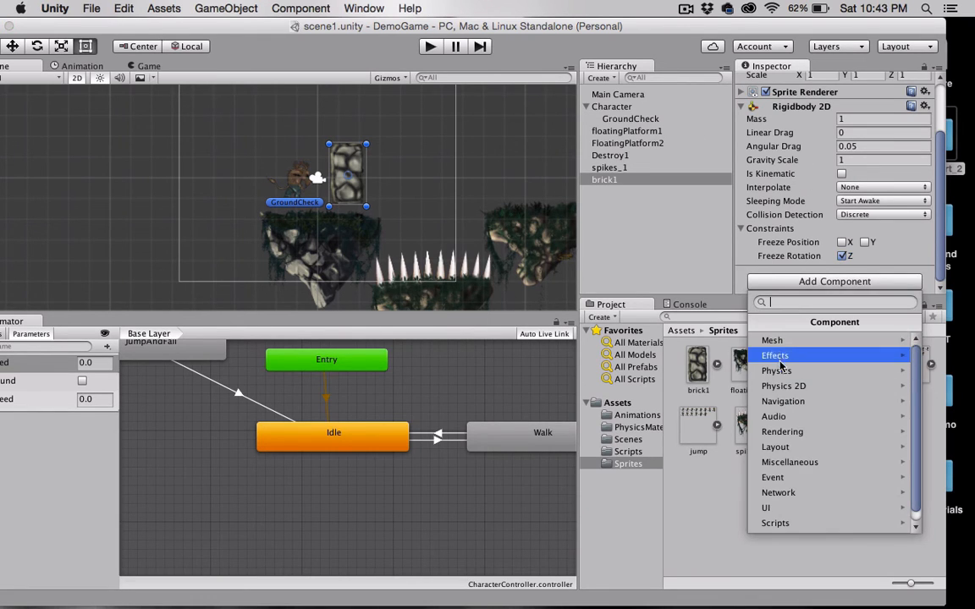
left_click(793, 386)
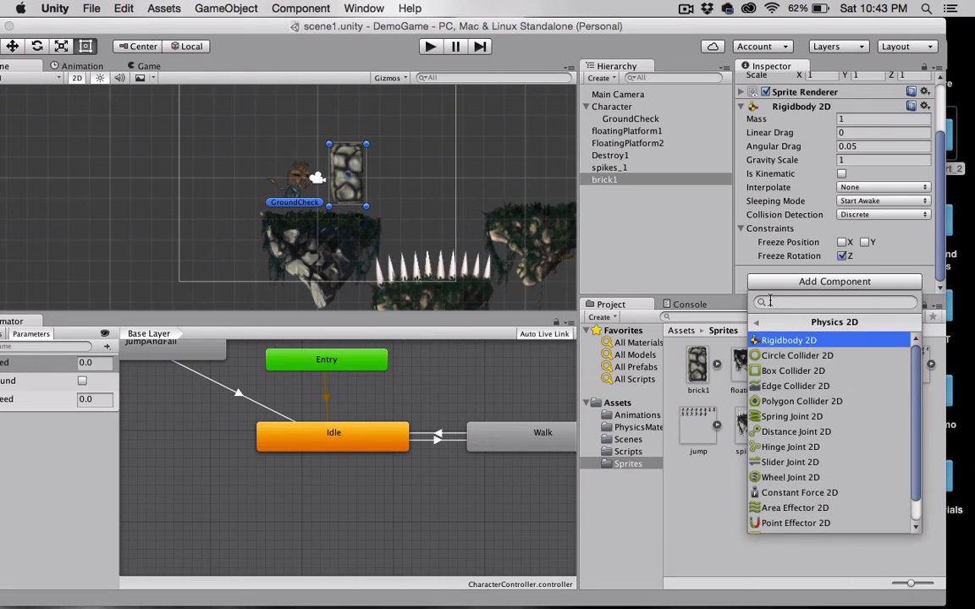
left_click(803, 401)
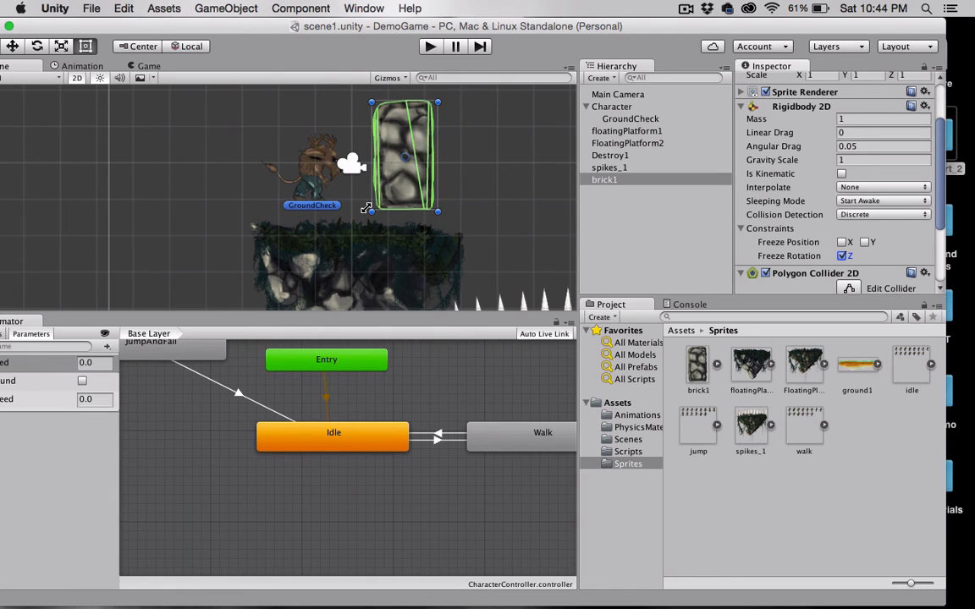
mouse_move(347, 191)
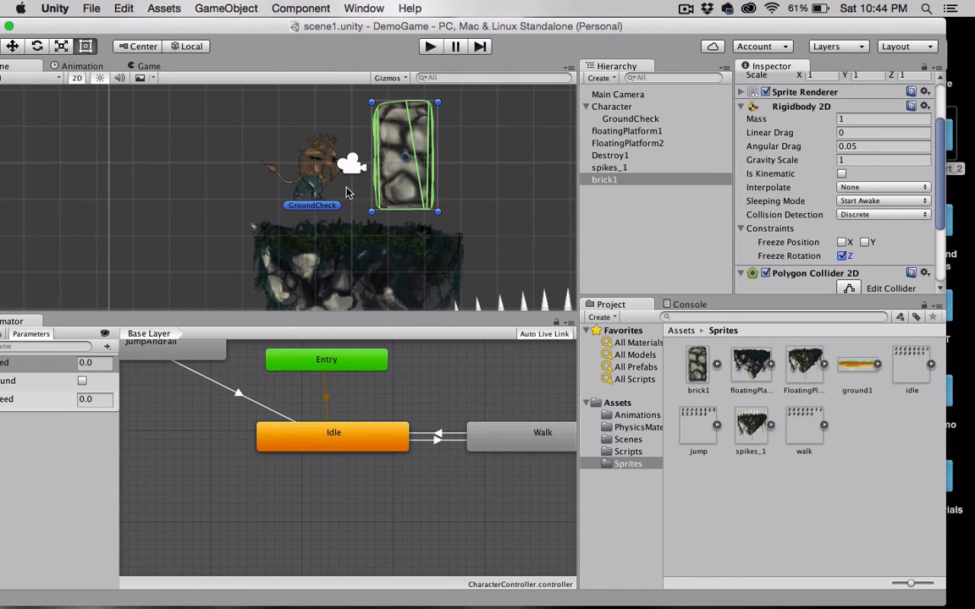
mouse_move(244, 199)
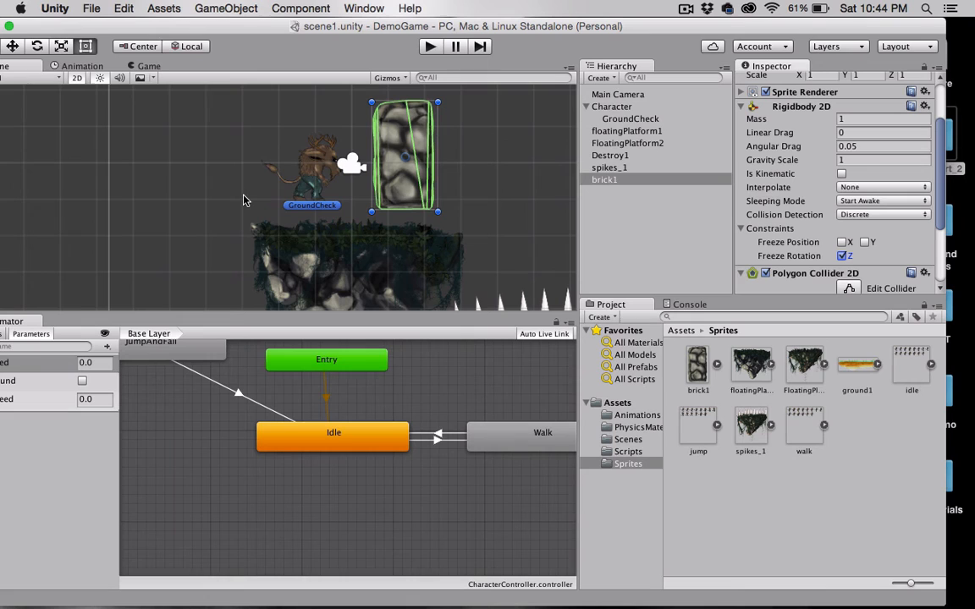
scroll("down", 3)
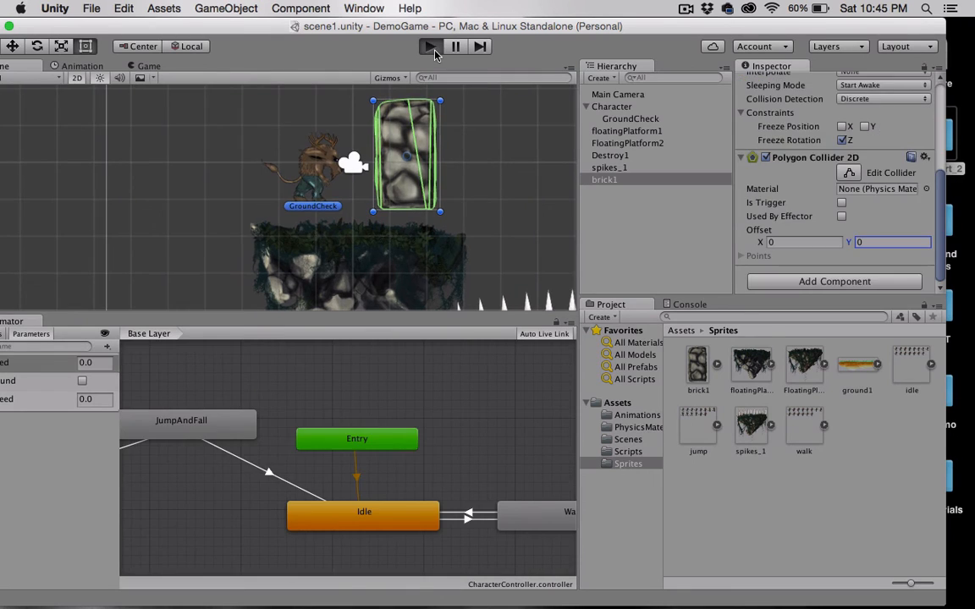
Play the scene to try the brick beside the character.
left_click(423, 47)
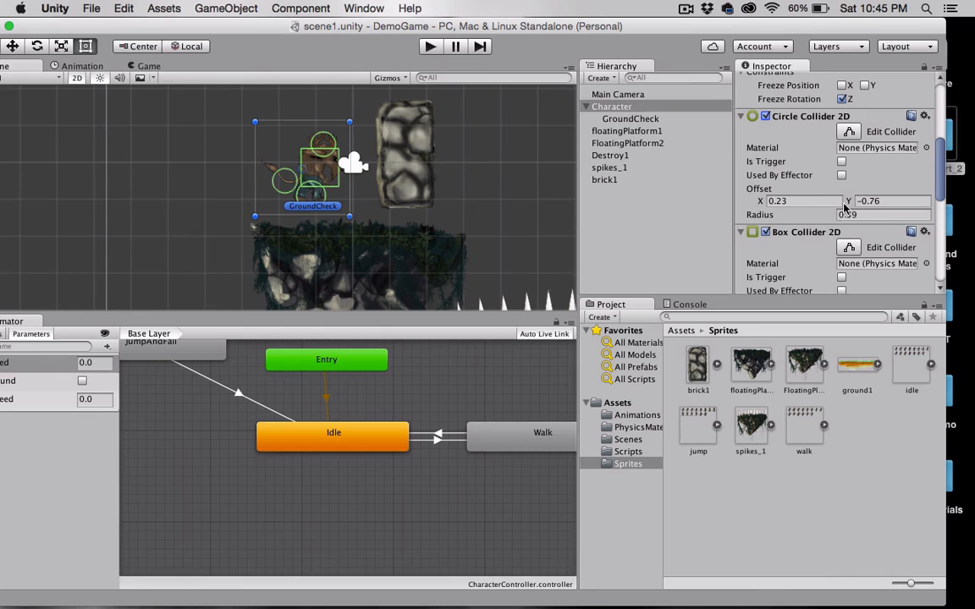
Set the Character's Circle Collider 2D offset Y to -0.58 and play-test again.
left_click(889, 200)
type("-0.58")
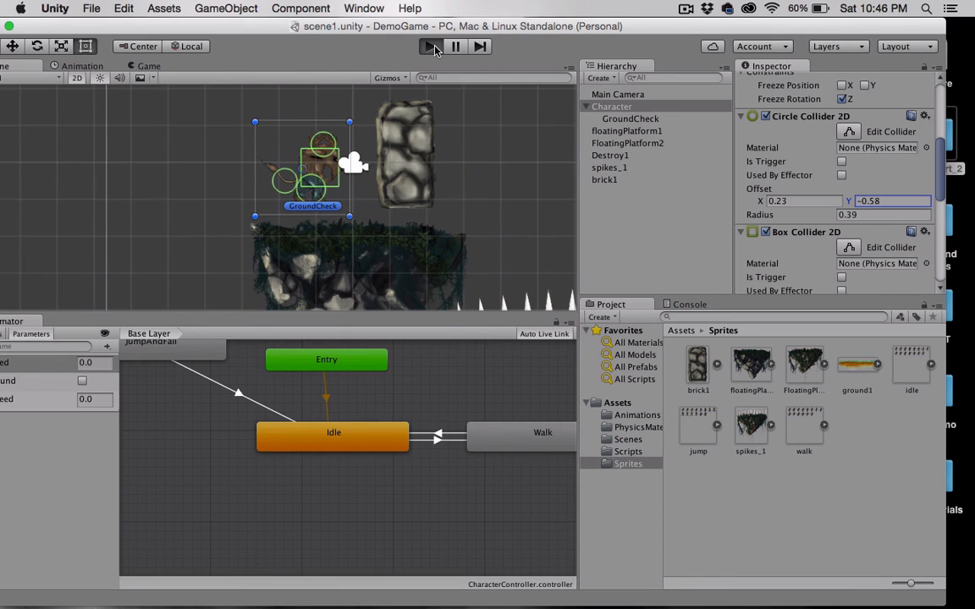
left_click(424, 46)
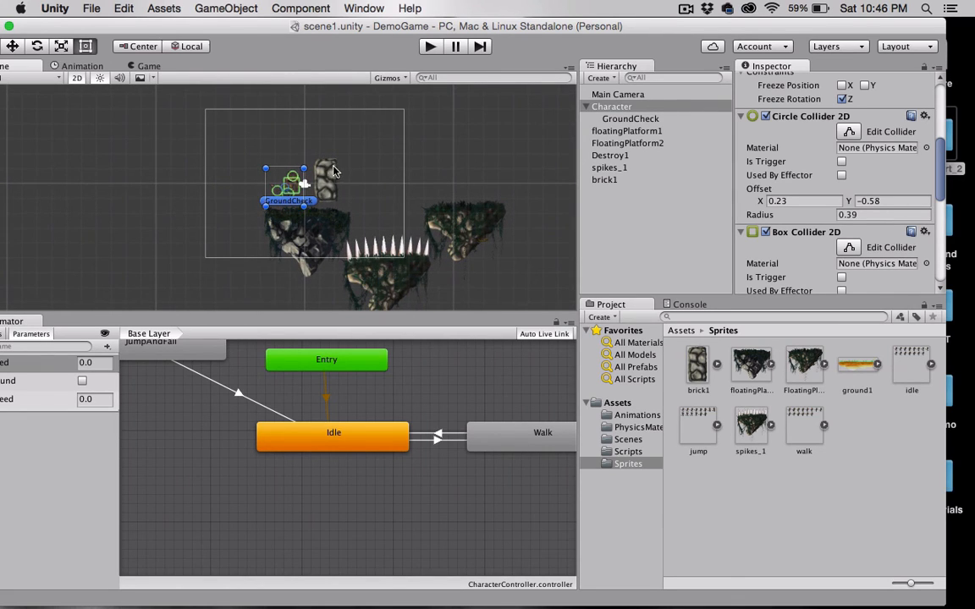
Select brick1 in the Scene to review its colliders, then start a fresh play test.
left_click(605, 179)
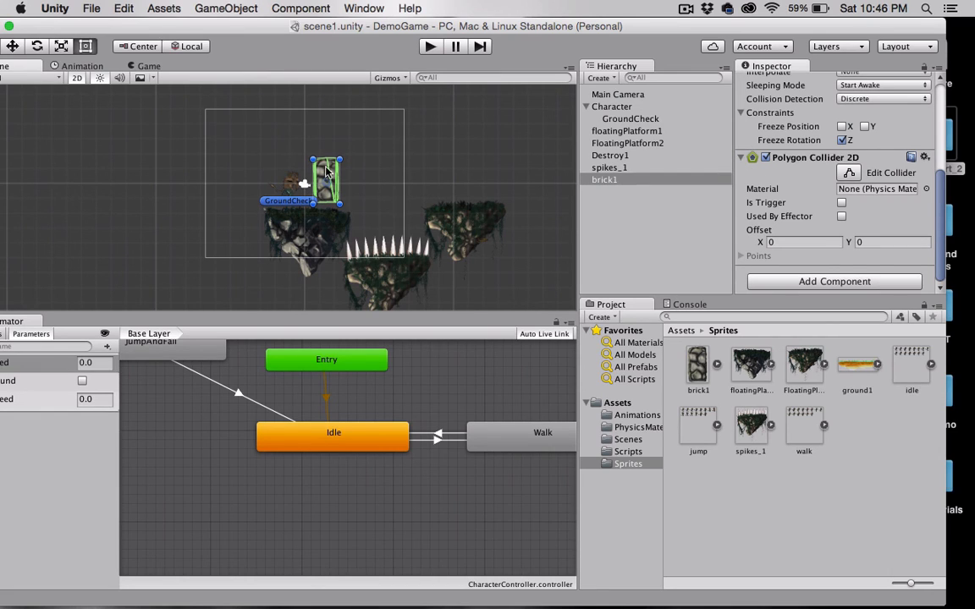
mouse_move(377, 253)
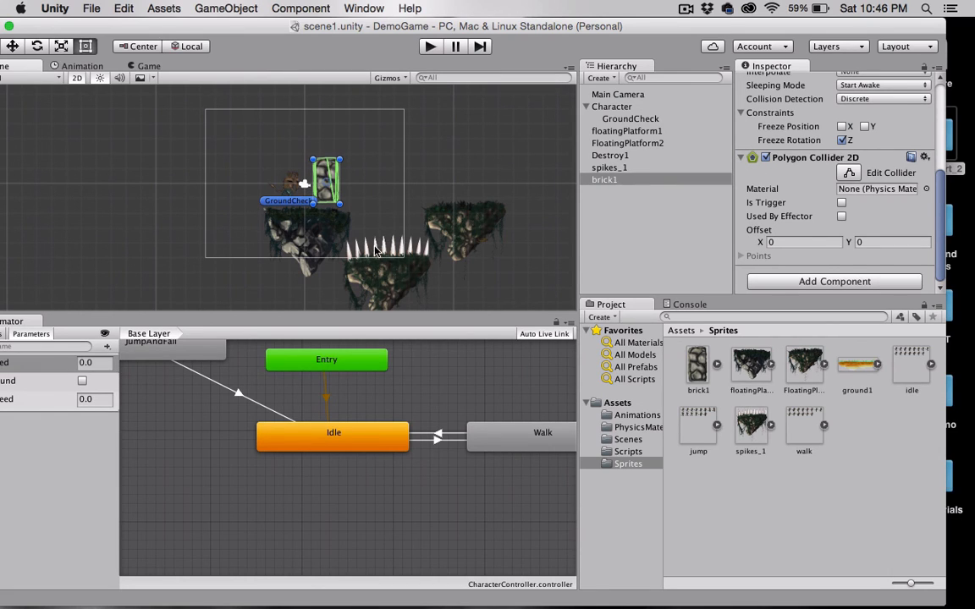
mouse_move(283, 173)
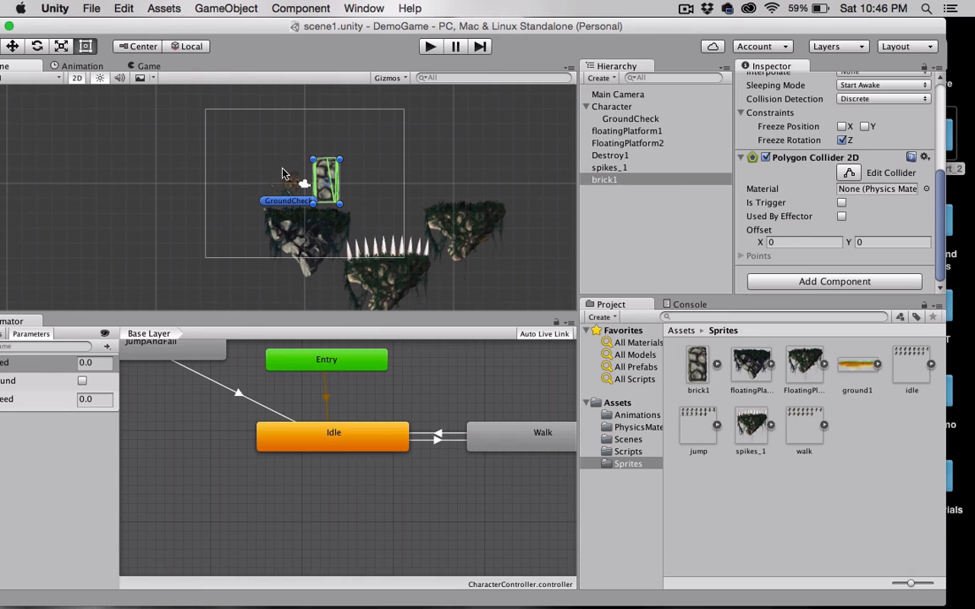
mouse_move(372, 279)
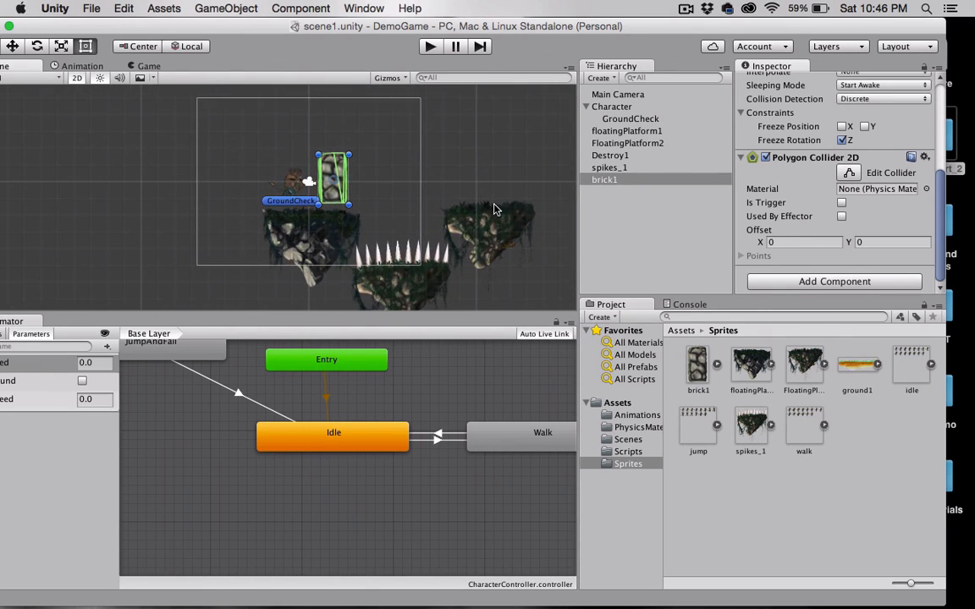
left_click(627, 143)
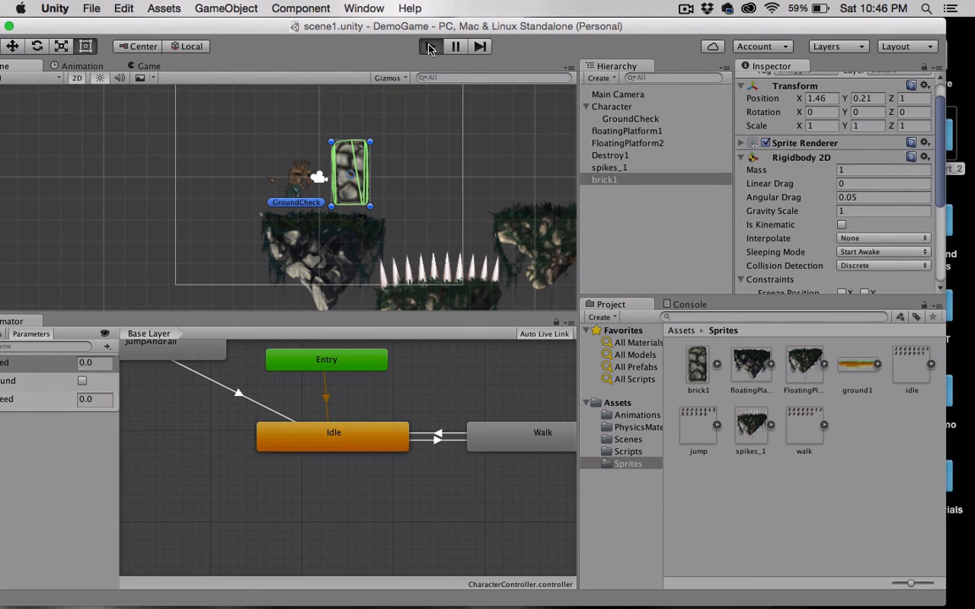
left_click(428, 47)
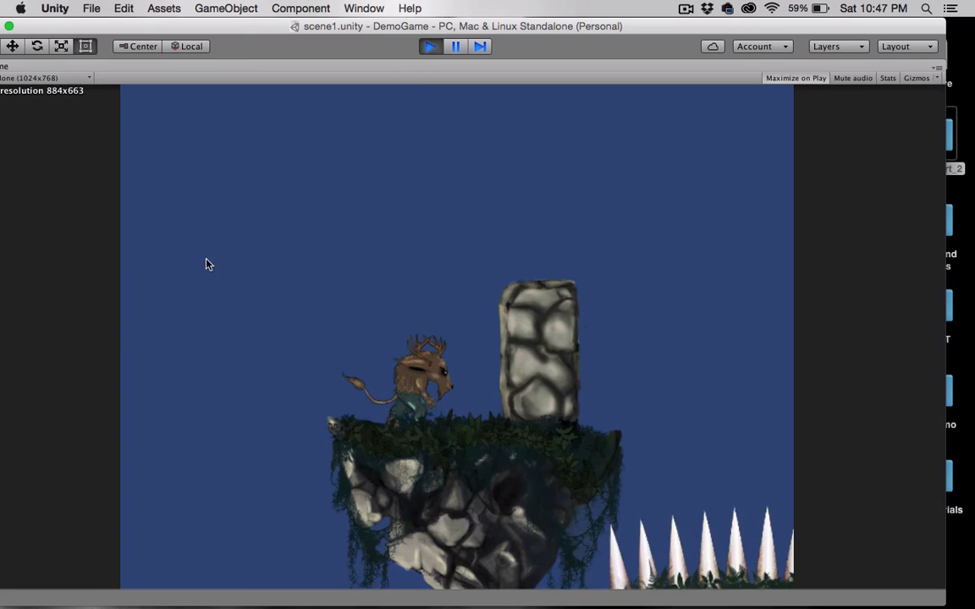